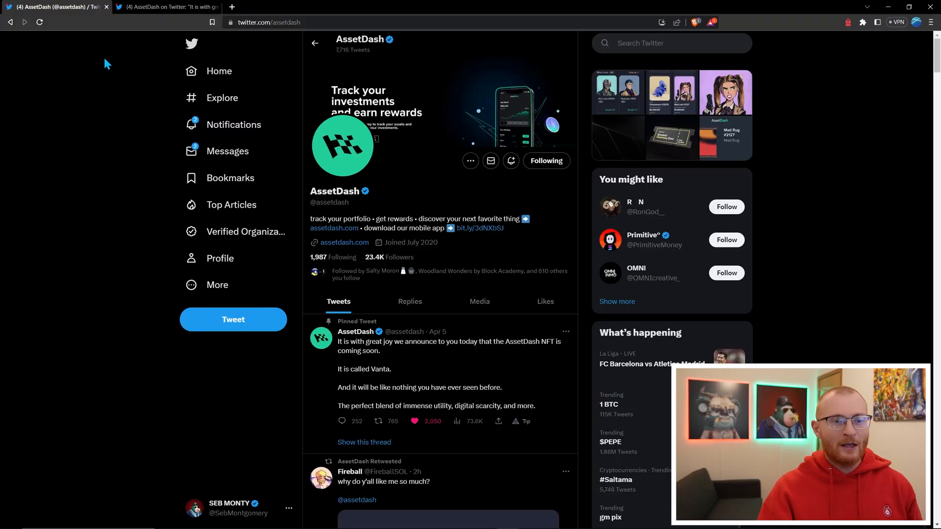
pyautogui.moveTo(480, 186)
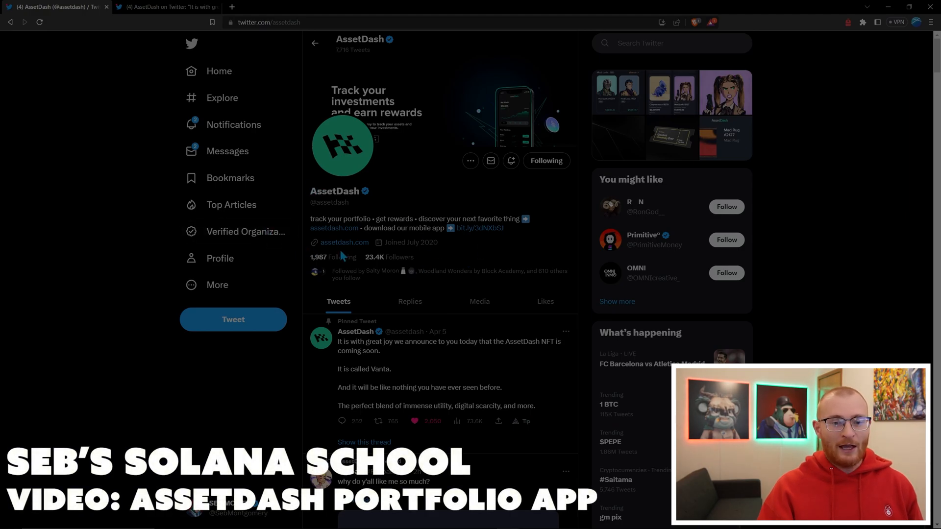
# Step: Open the assetdash.com link from the AssetDash Twitter profile in a new browser tab
pyautogui.rightClick(344, 242)
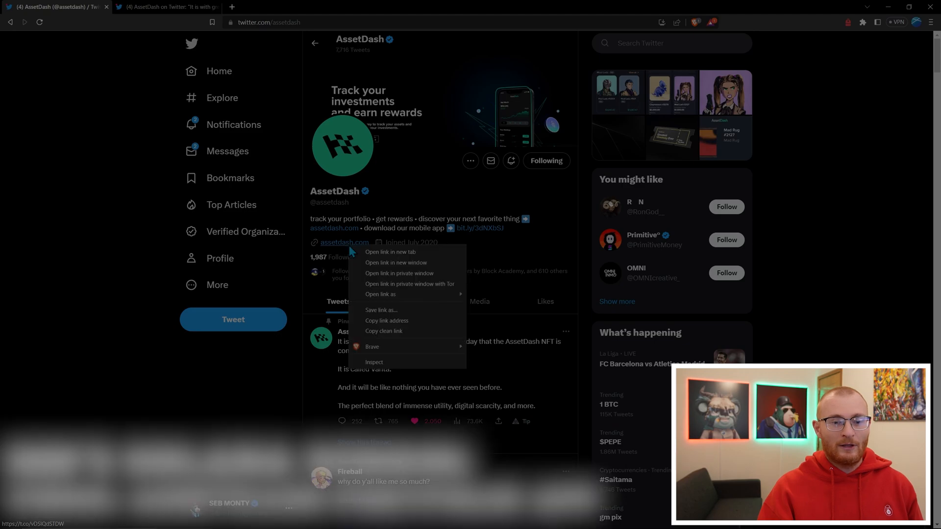
pyautogui.click(389, 252)
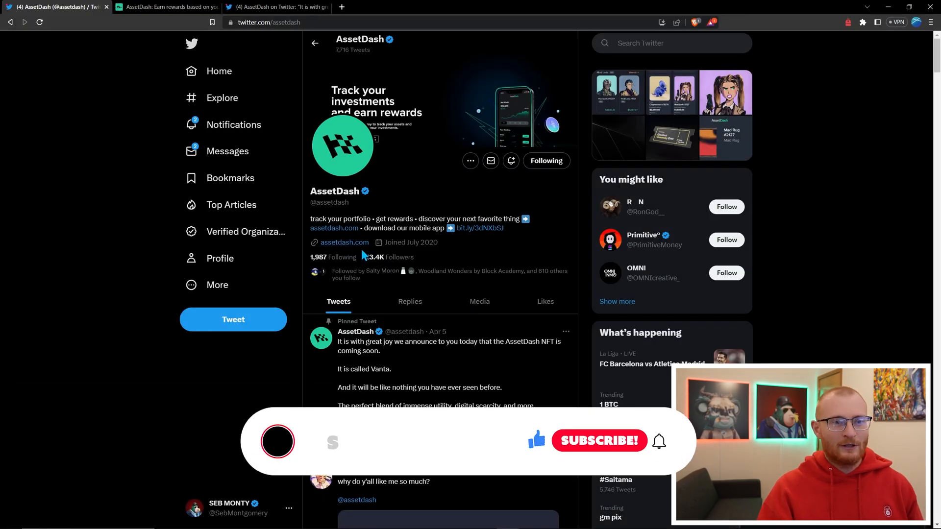
# Step: Go to the AssetDash members area and bring up the Sign Up form for a new account
pyautogui.click(168, 7)
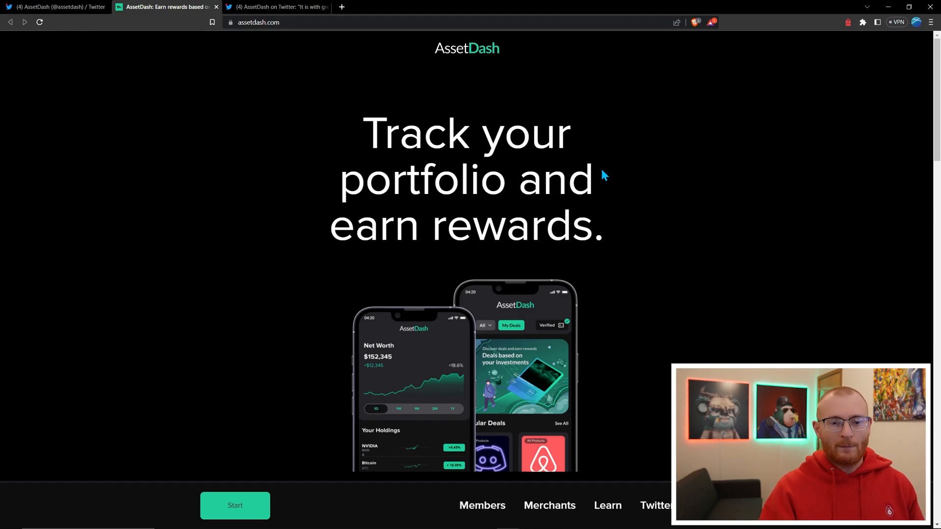
pyautogui.scroll(-3)
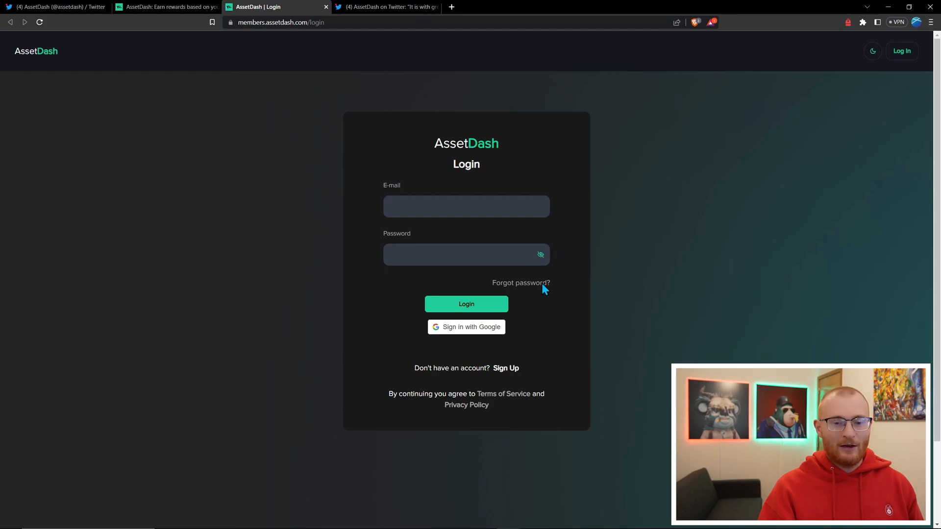
pyautogui.moveTo(494, 376)
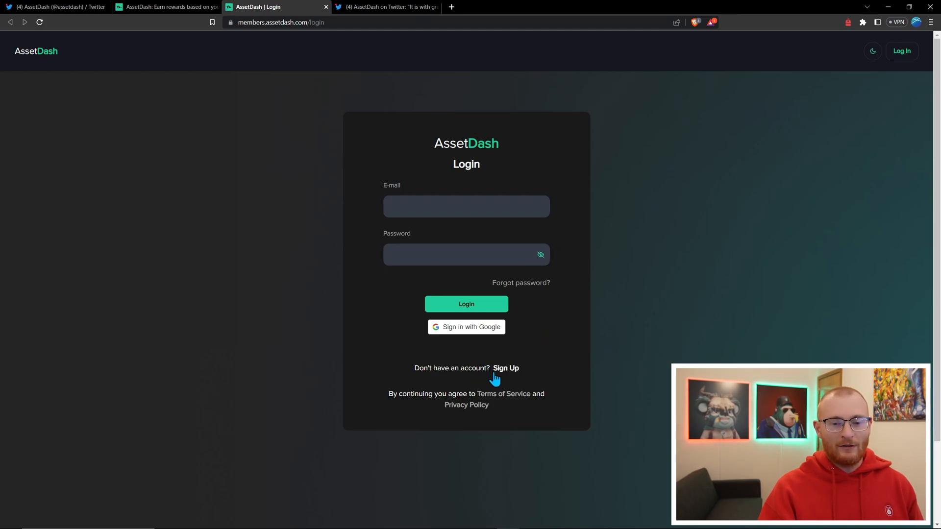
pyautogui.click(505, 367)
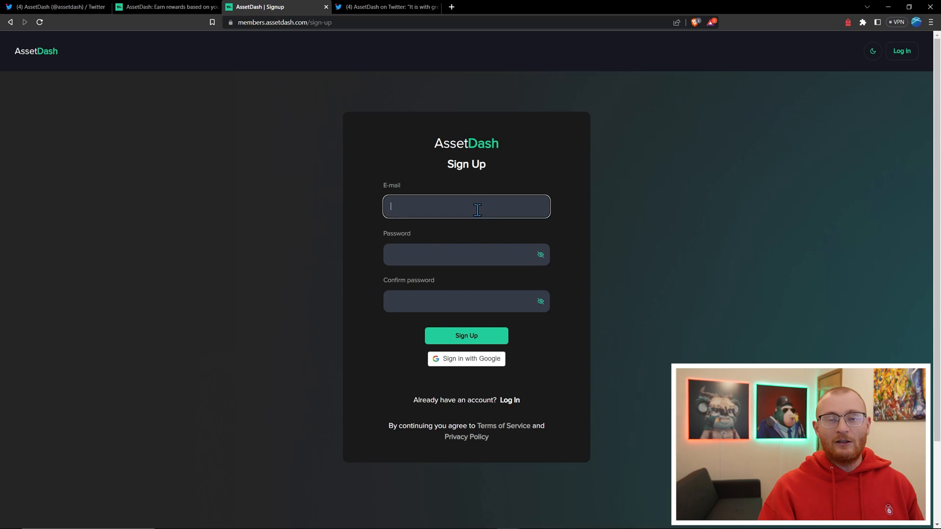
pyautogui.moveTo(534, 246)
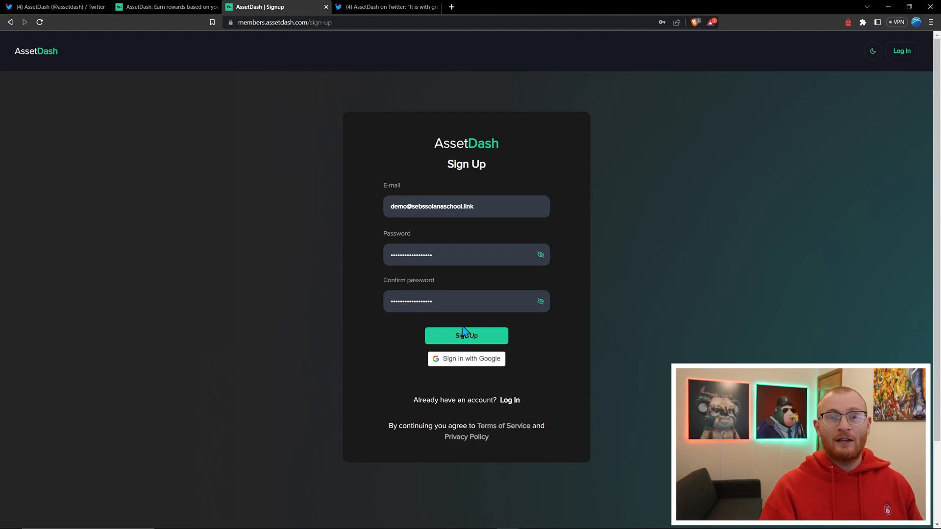
# Step: Submit the new account and continue through the welcome and privacy onboarding slides
pyautogui.click(466, 335)
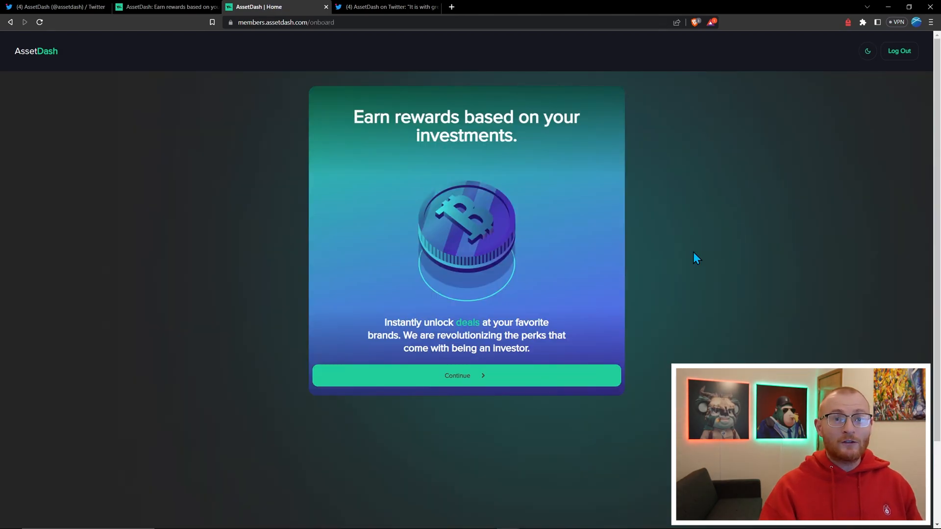
pyautogui.moveTo(593, 355)
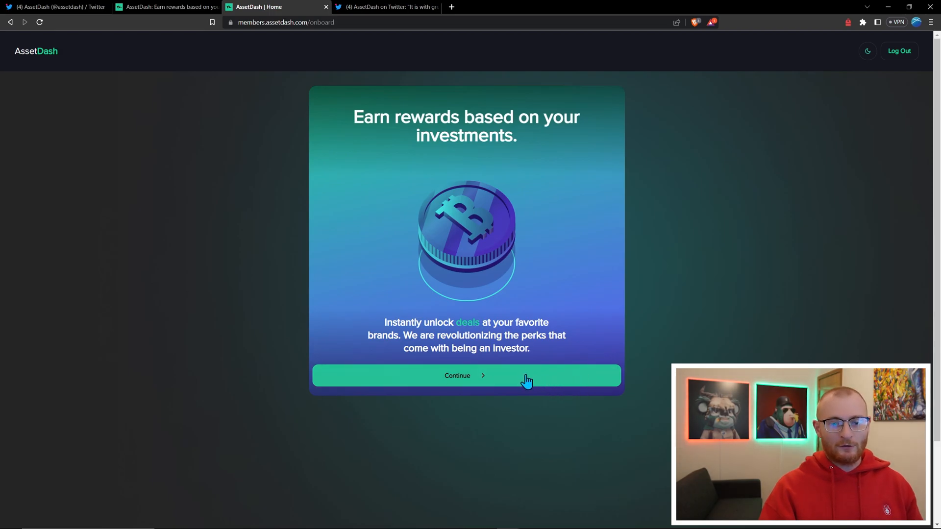
pyautogui.click(467, 375)
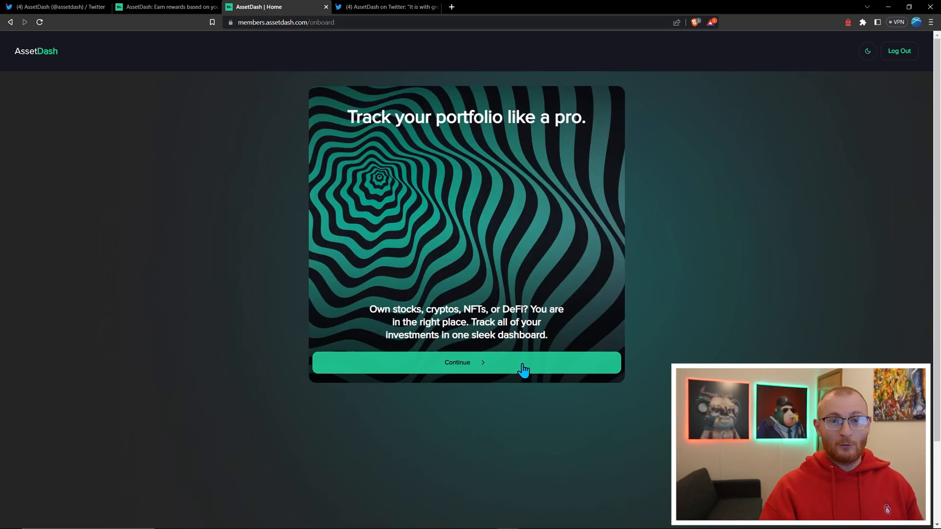
pyautogui.click(464, 363)
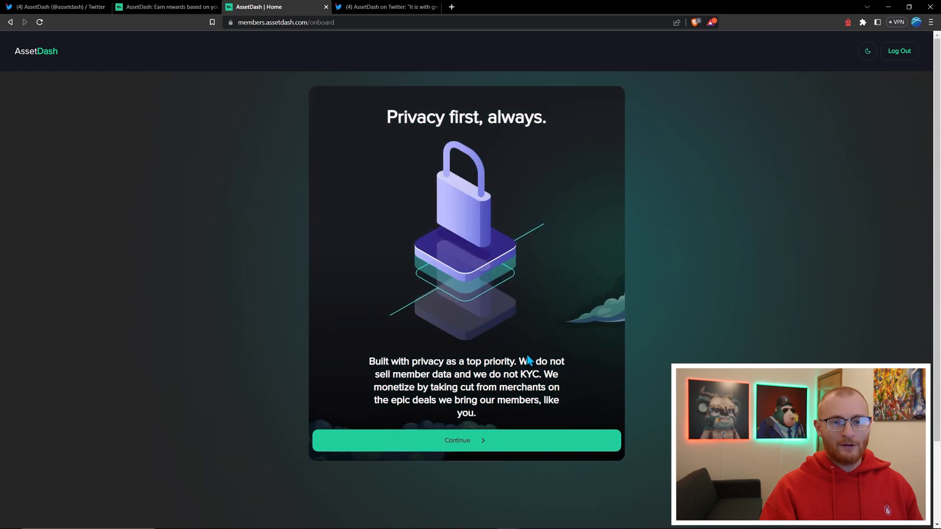
pyautogui.click(465, 440)
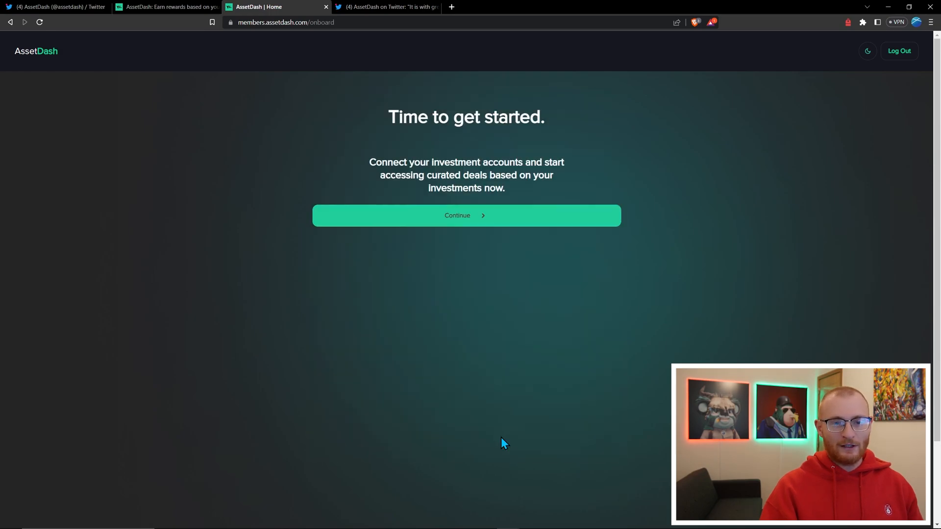
pyautogui.click(466, 216)
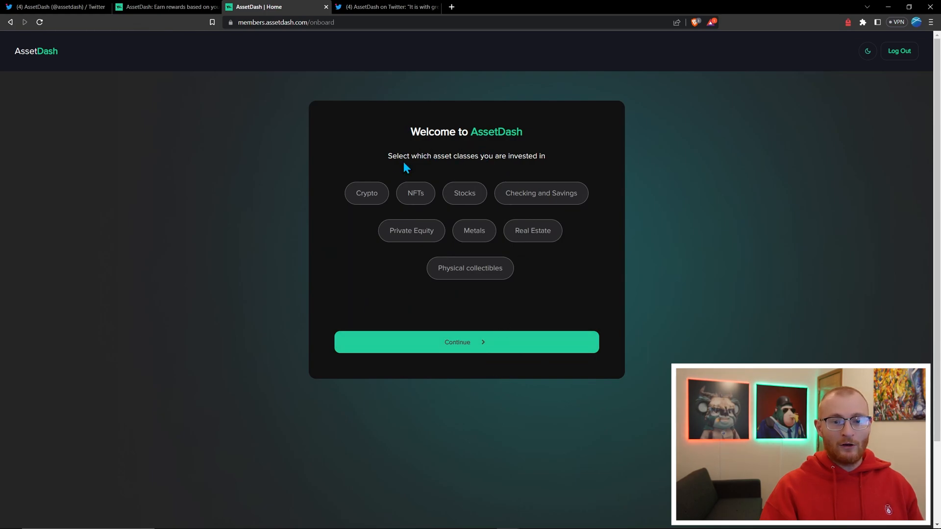
# Step: Choose Crypto and NFTs as the invested asset classes and continue
pyautogui.click(367, 193)
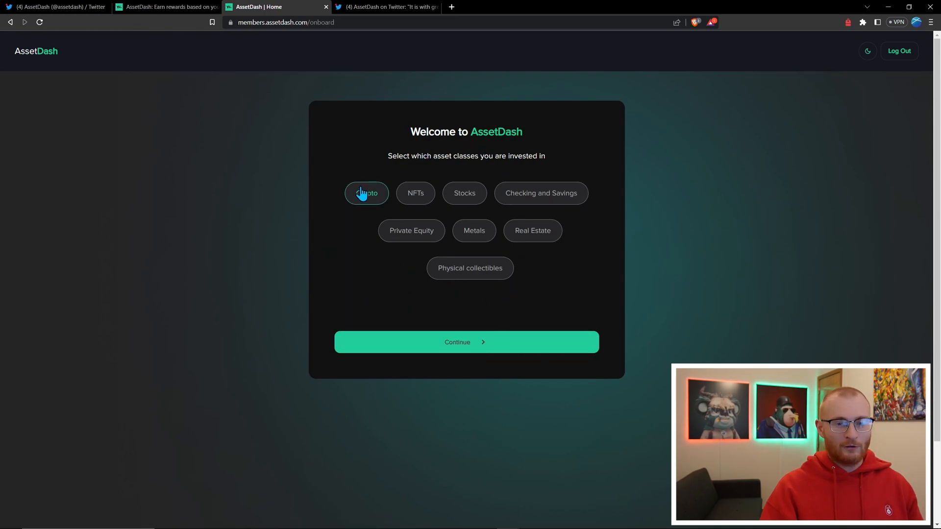
pyautogui.click(415, 193)
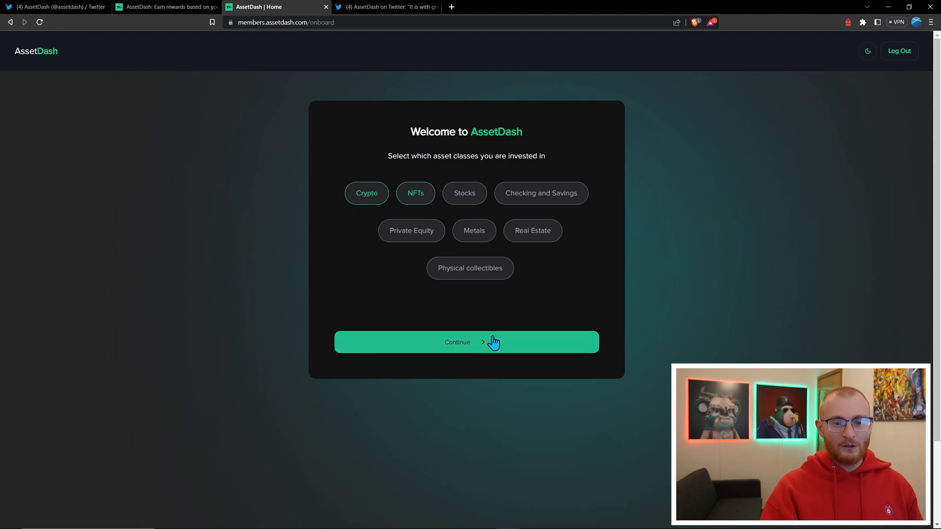
pyautogui.click(466, 342)
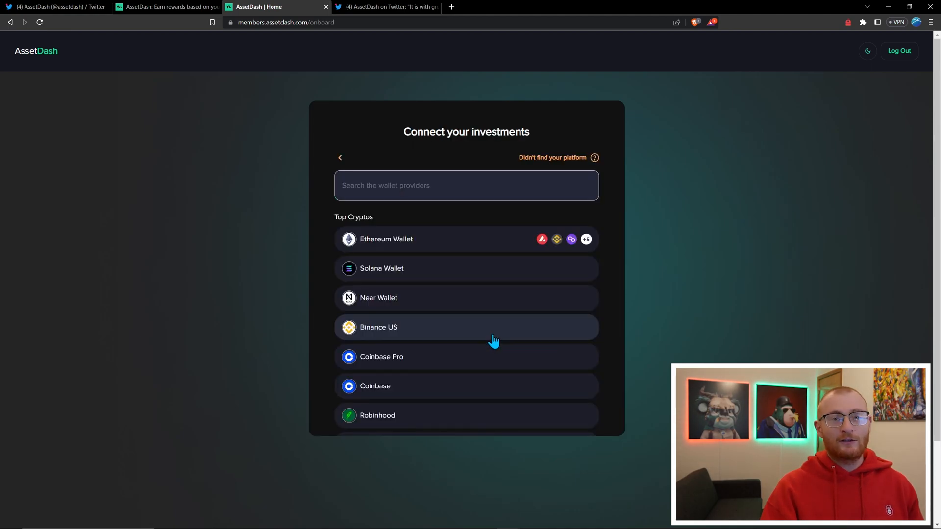
pyautogui.moveTo(523, 255)
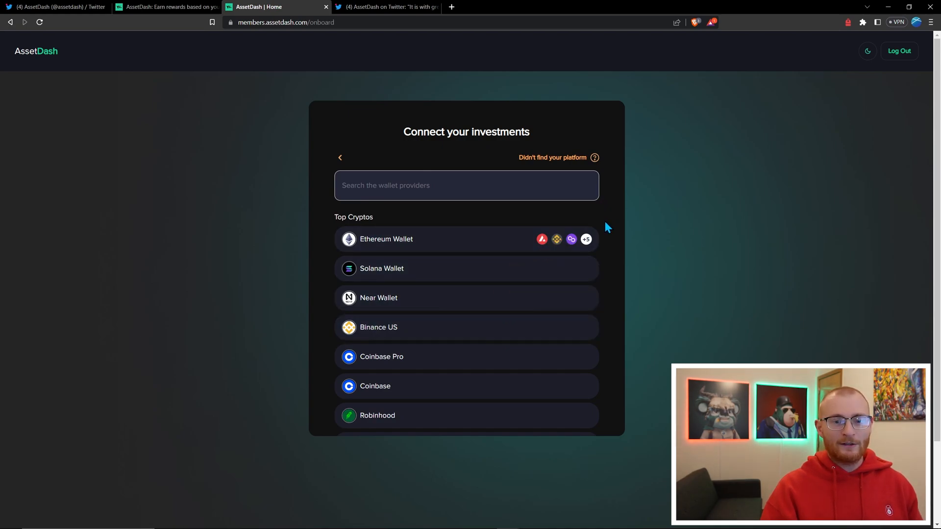
pyautogui.moveTo(560, 382)
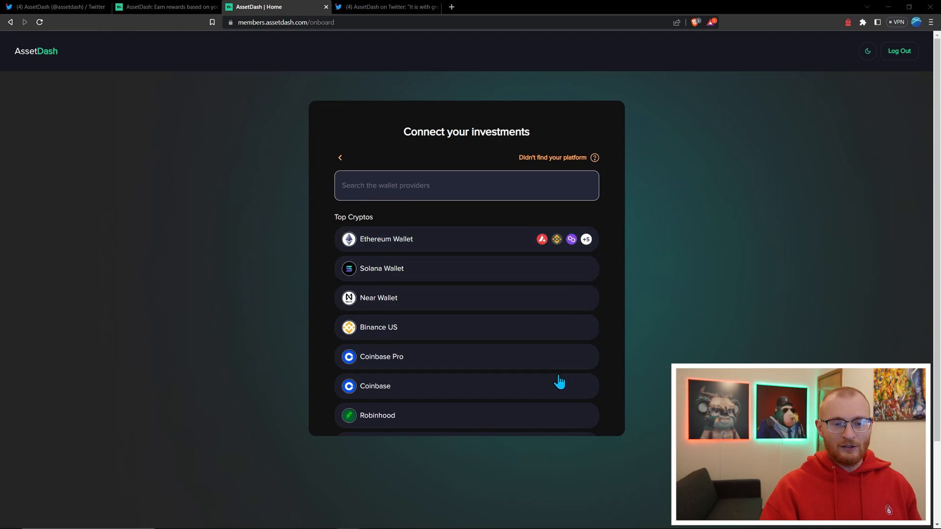
pyautogui.scroll(-3)
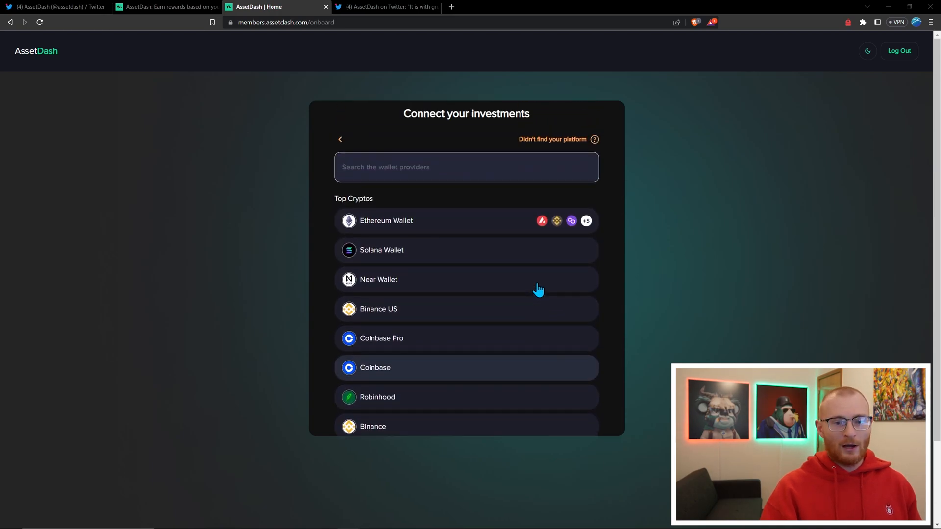
# Step: Copy the Backpack wallet's Solana receive address and connect it as a Solana Wallet in AssetDash
pyautogui.click(381, 250)
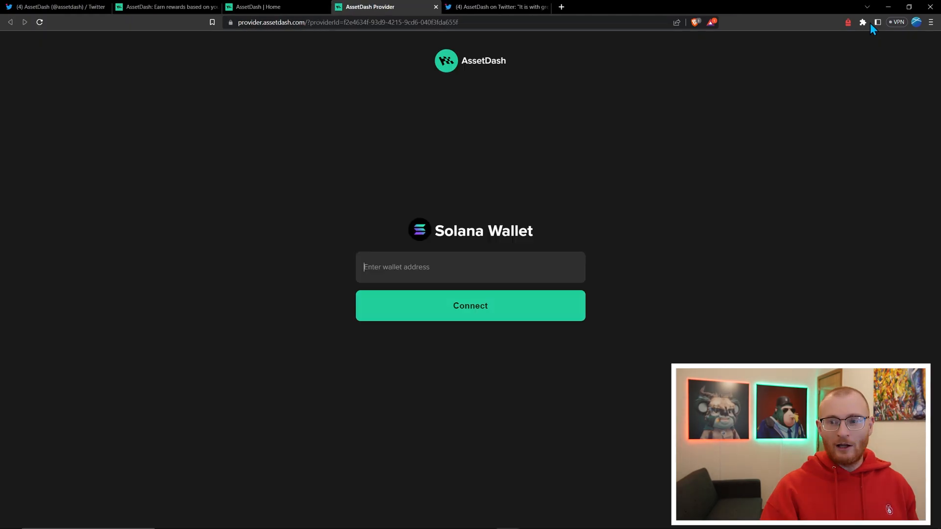
pyautogui.click(846, 22)
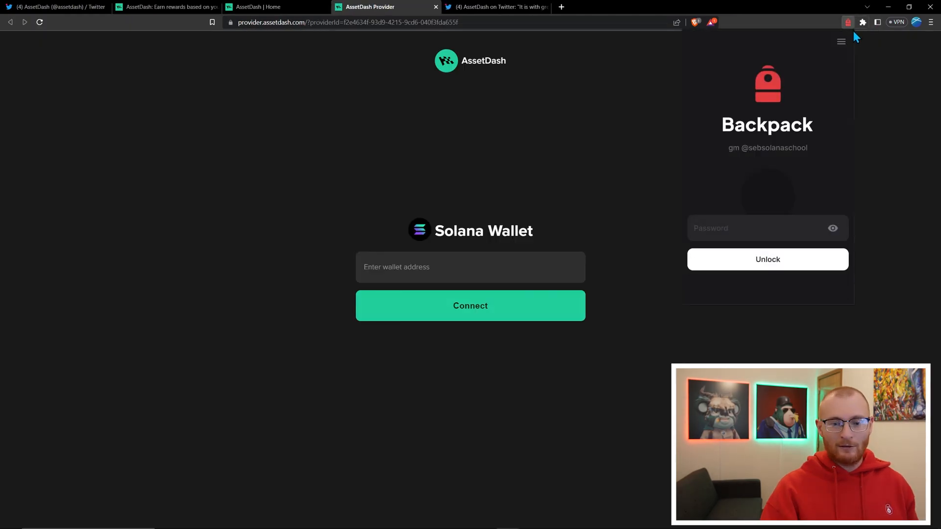
pyautogui.click(767, 259)
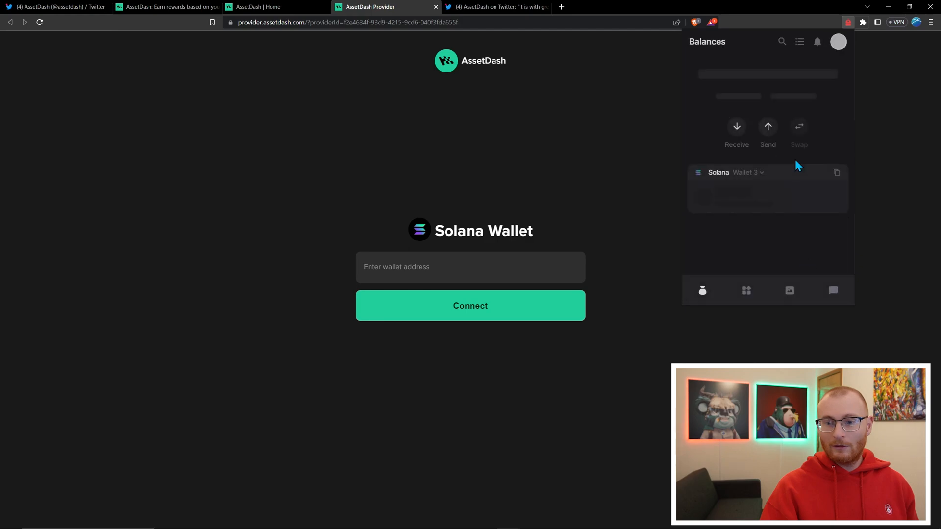
pyautogui.click(736, 127)
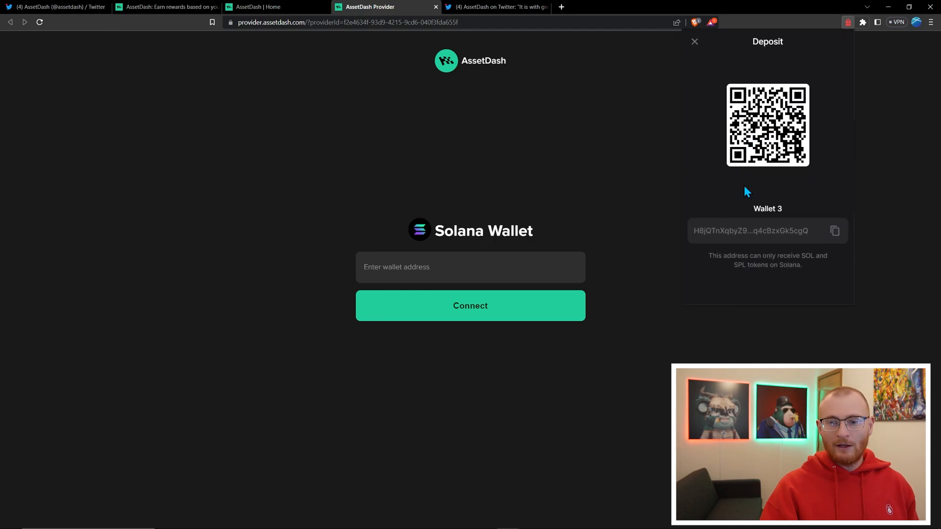
pyautogui.click(833, 231)
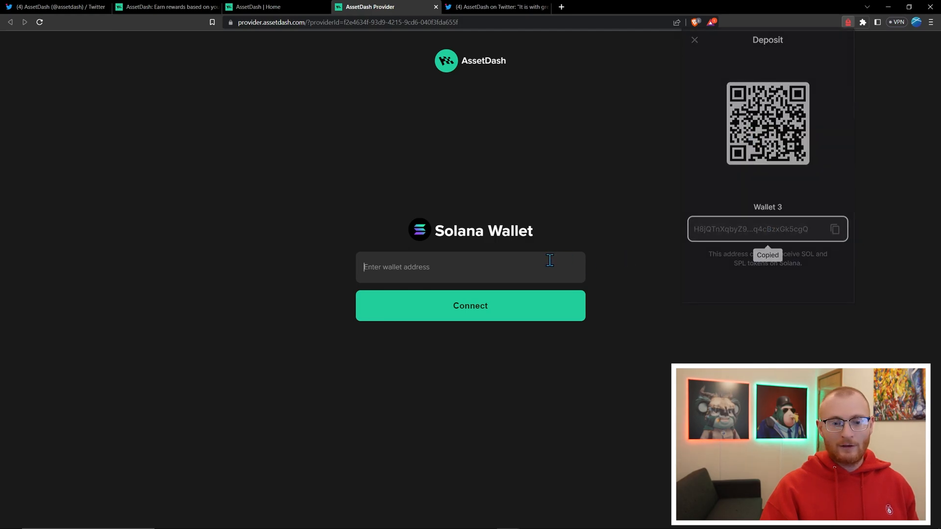
pyautogui.click(470, 306)
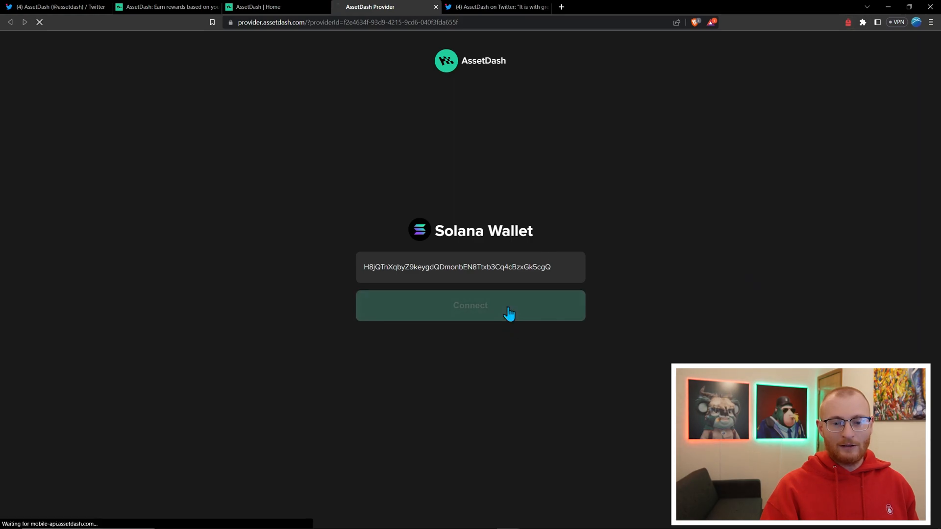
pyautogui.click(469, 306)
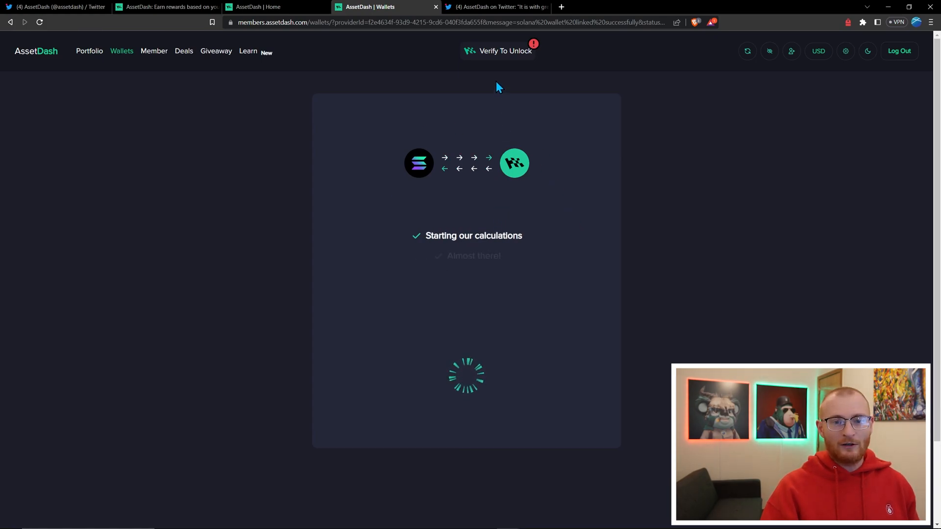
# Step: Start verifying ownership of the linked Solana wallet using Connect Wallet (Instant)
pyautogui.click(506, 50)
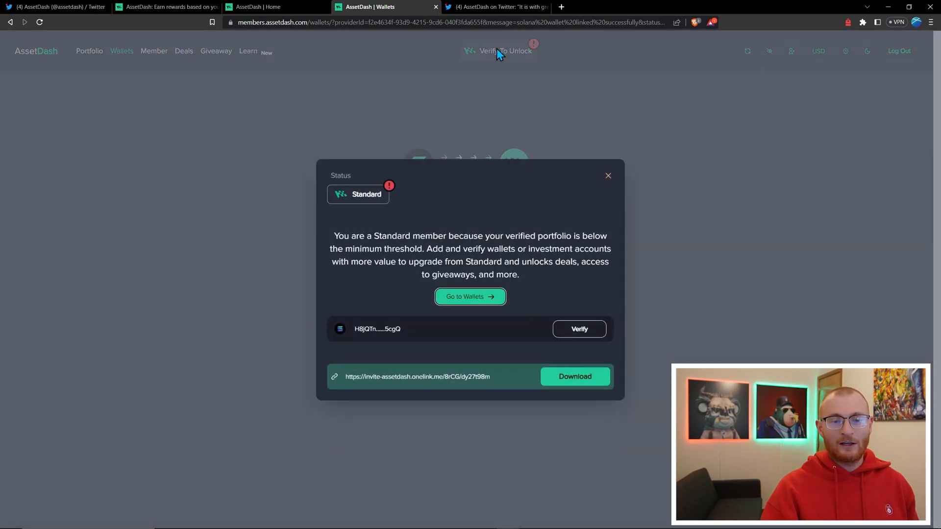
pyautogui.moveTo(569, 333)
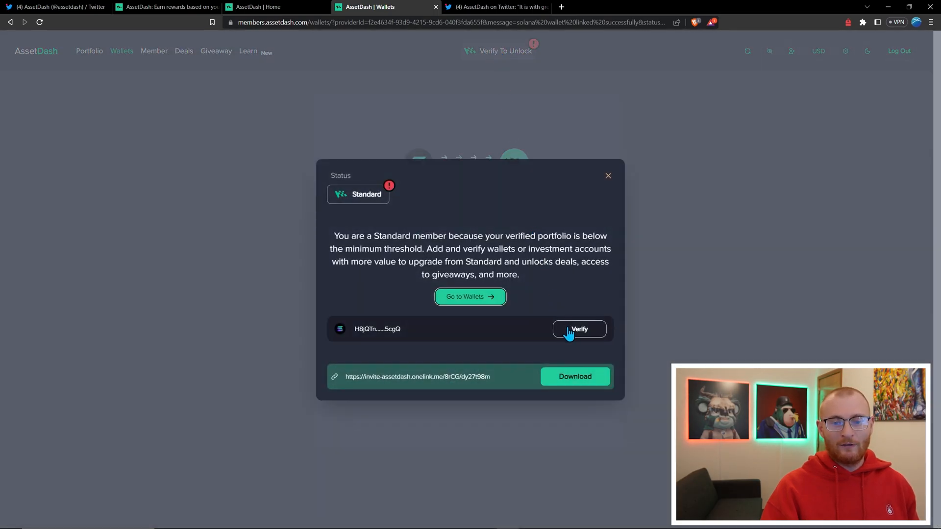
pyautogui.click(578, 330)
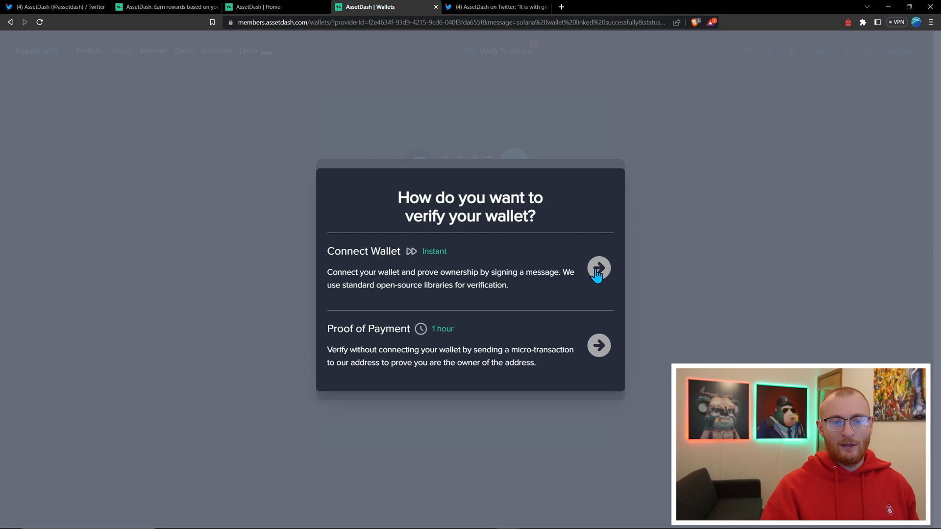
pyautogui.moveTo(447, 263)
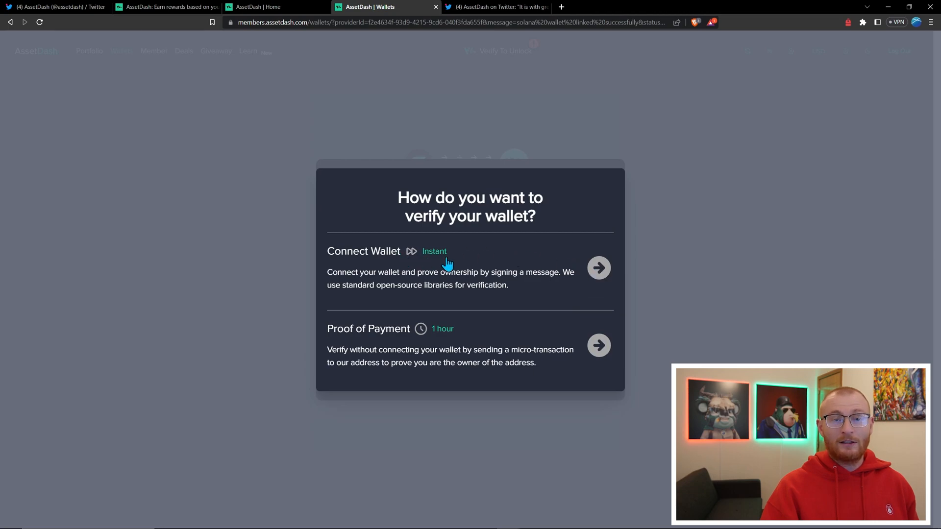
pyautogui.moveTo(598, 267)
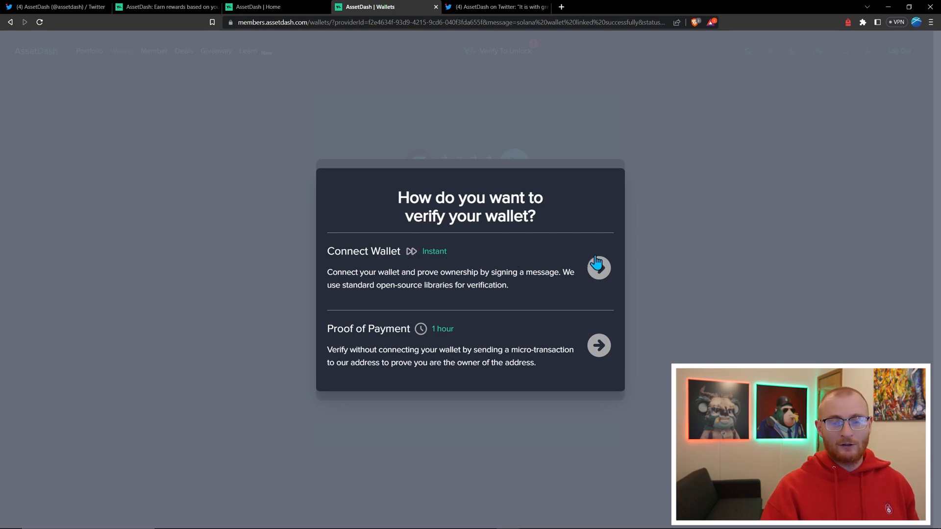
pyautogui.moveTo(365, 344)
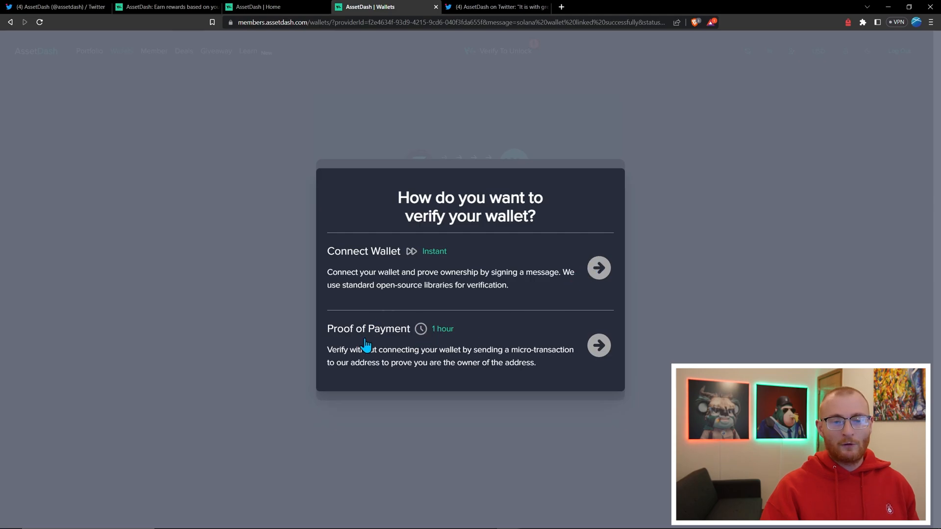
pyautogui.moveTo(539, 366)
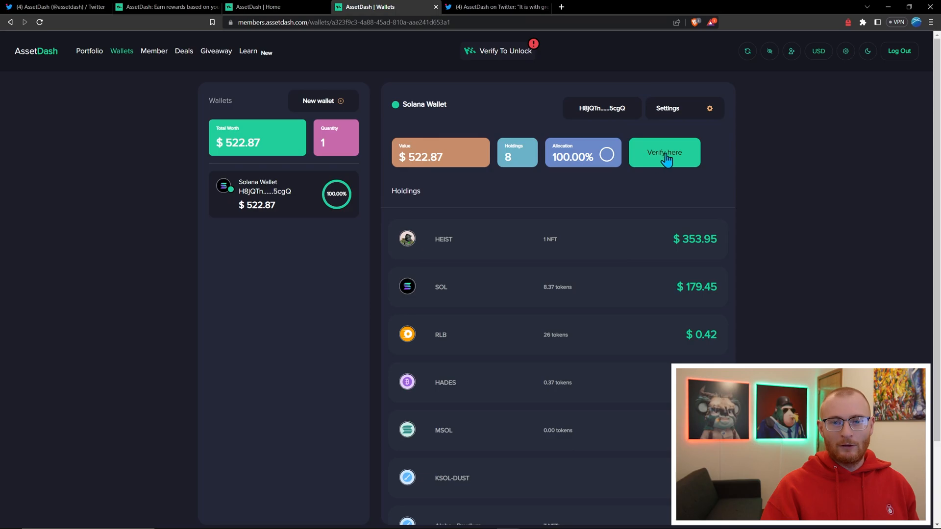
pyautogui.click(665, 152)
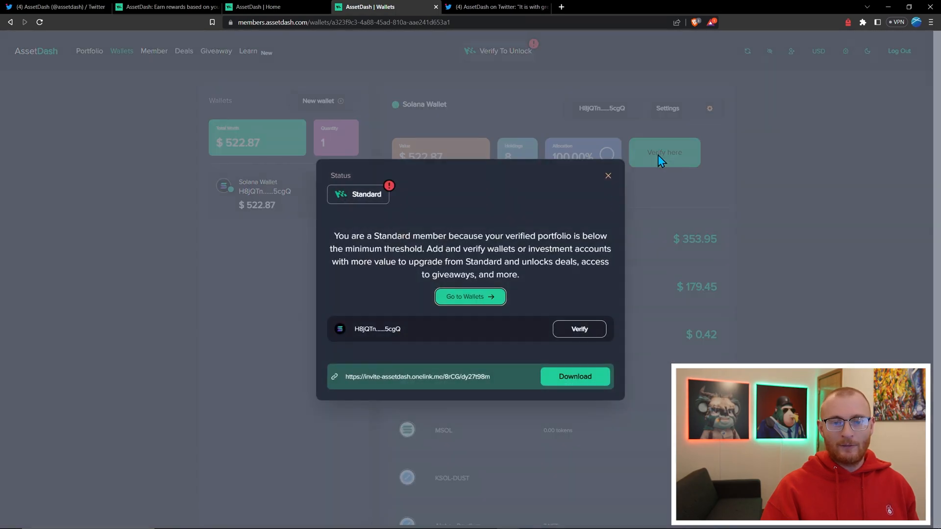
pyautogui.click(578, 329)
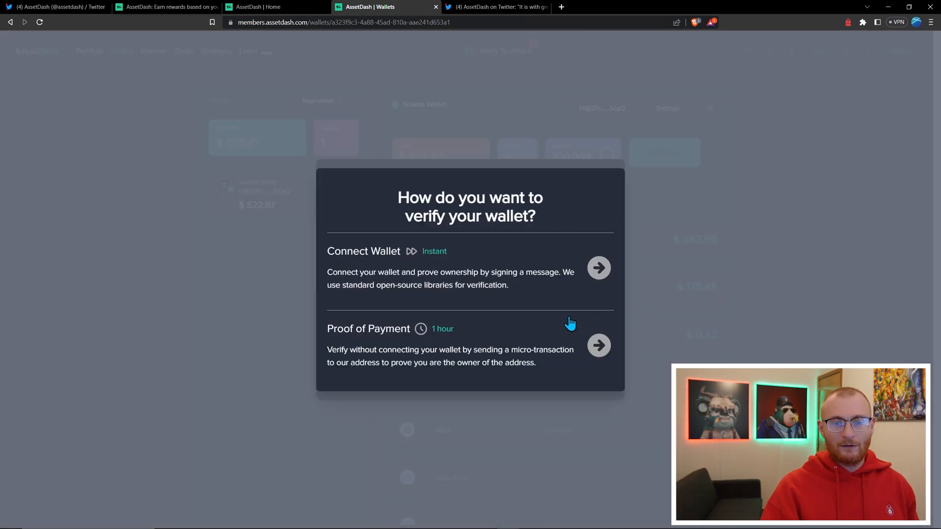
pyautogui.click(597, 267)
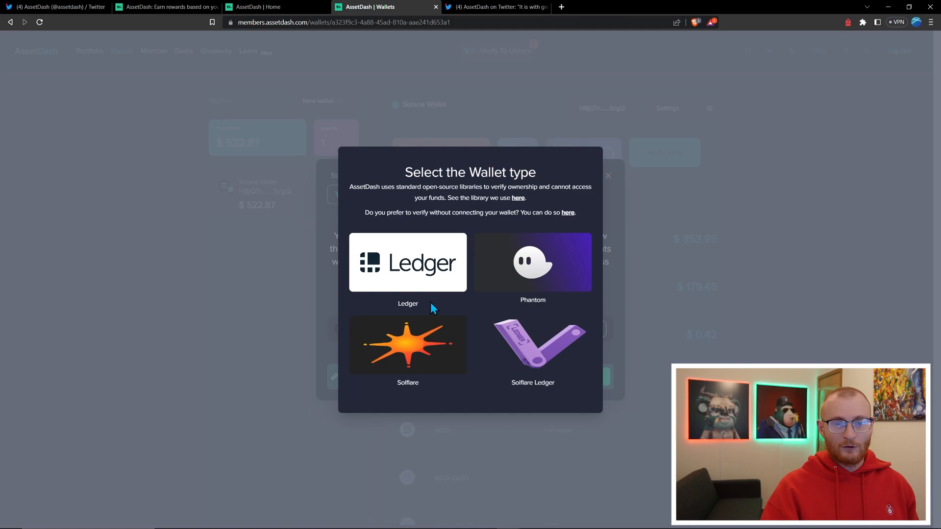
# Step: Verify via Phantom: connect the wallet to AssetDash and approve signing the ownership message
pyautogui.click(532, 262)
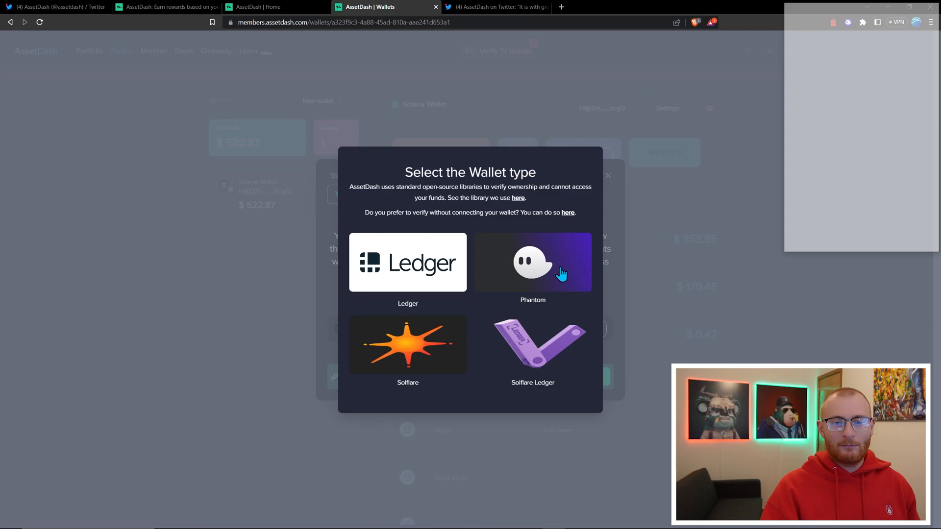
pyautogui.click(532, 262)
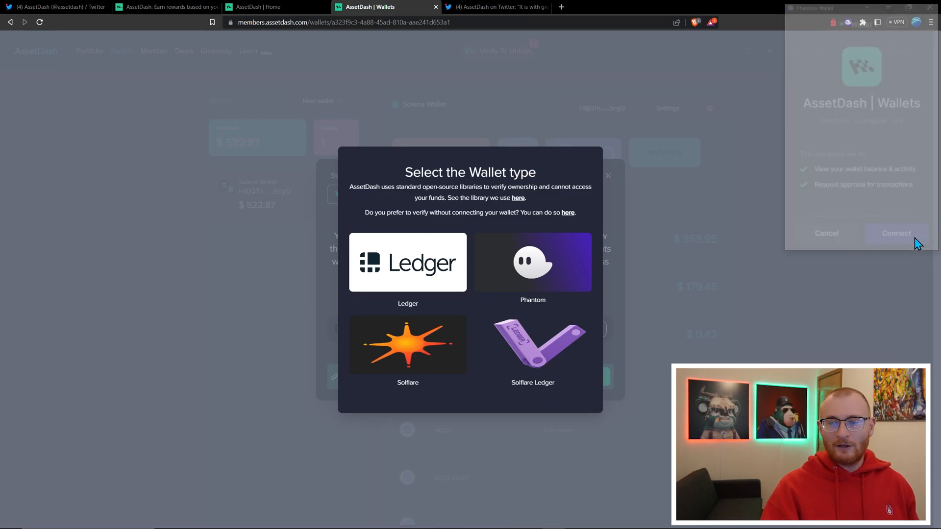
pyautogui.click(896, 233)
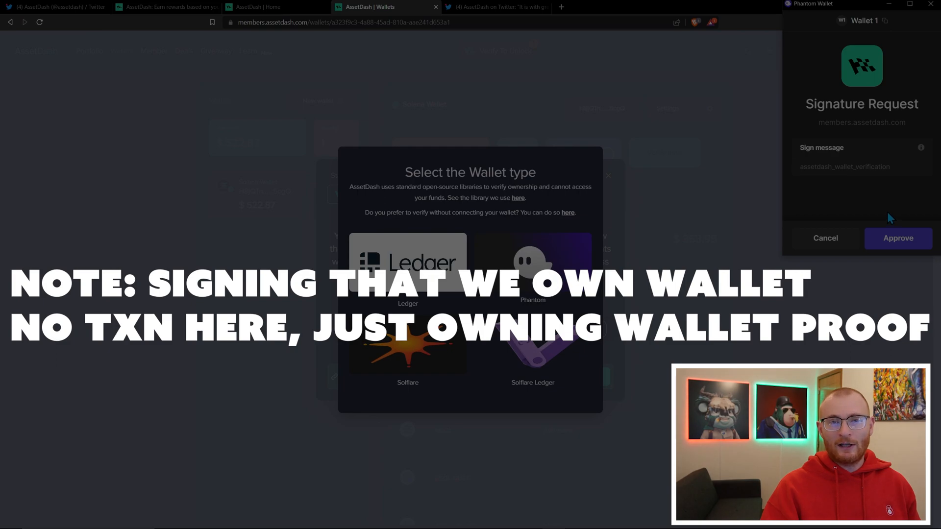
pyautogui.moveTo(888, 198)
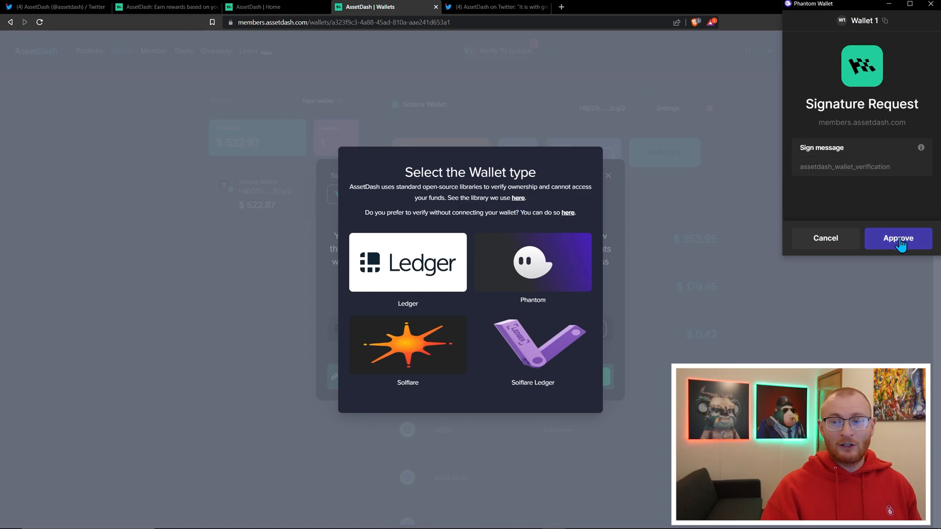
pyautogui.click(897, 238)
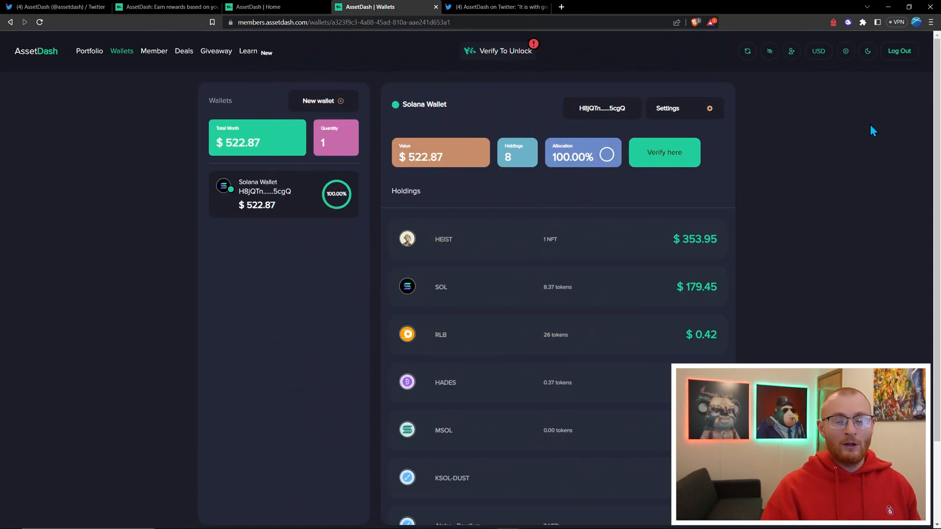
pyautogui.moveTo(718, 255)
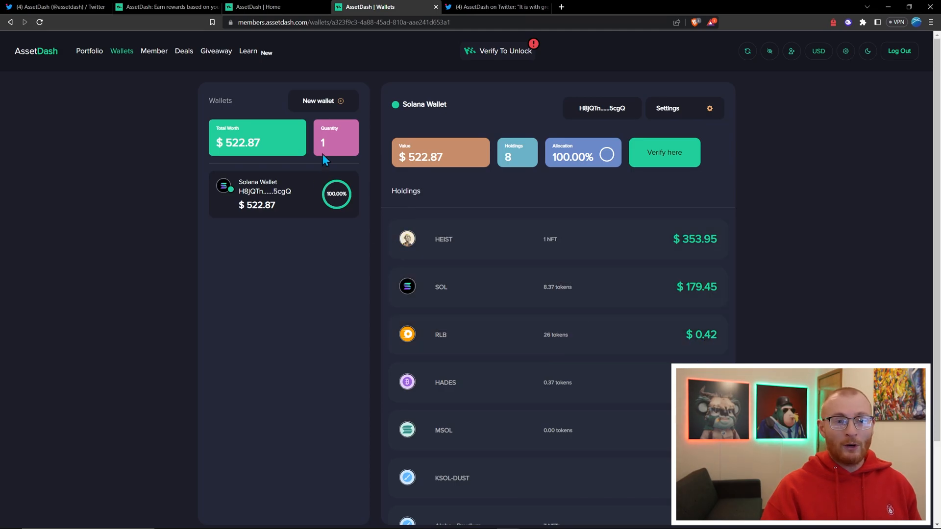
pyautogui.click(322, 101)
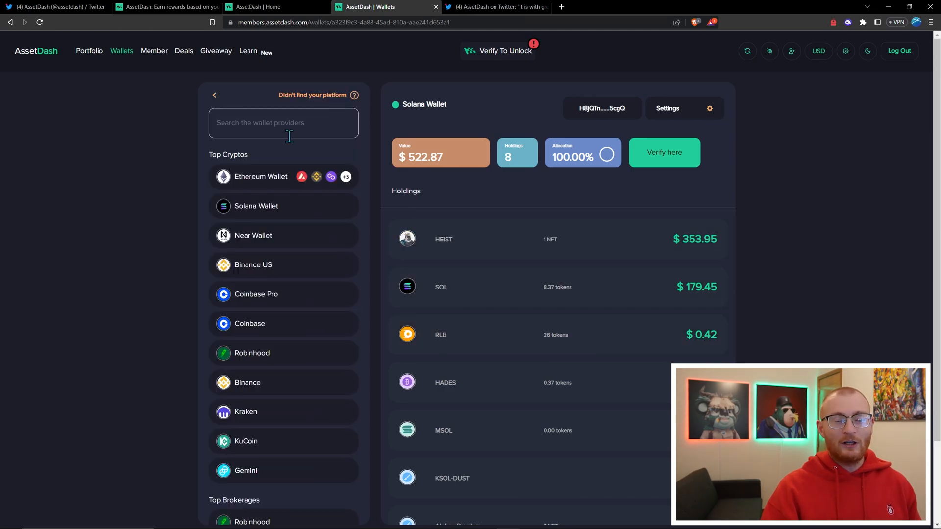
pyautogui.moveTo(275, 191)
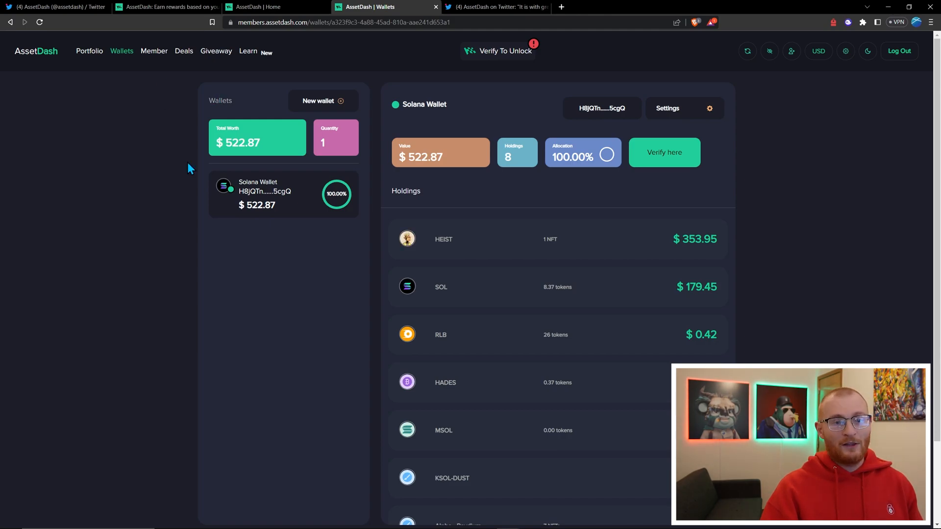
pyautogui.moveTo(353, 131)
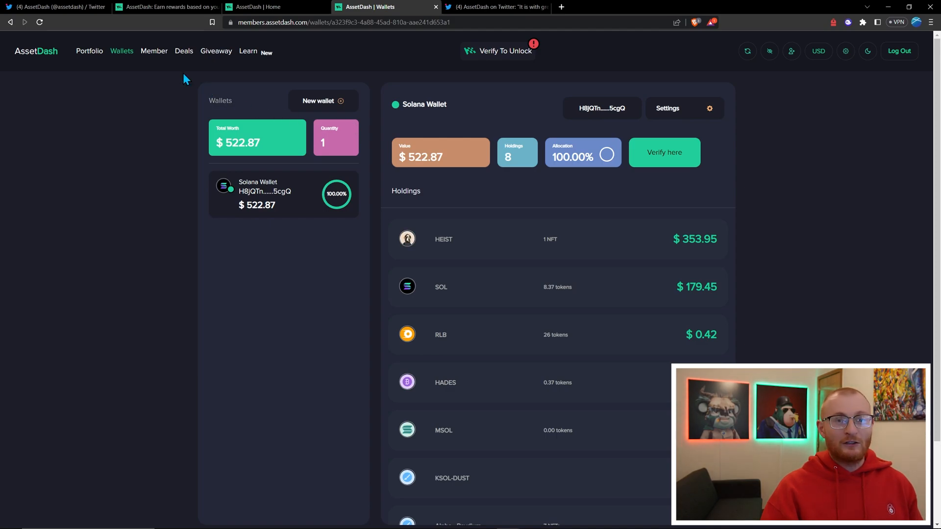
pyautogui.moveTo(68, 63)
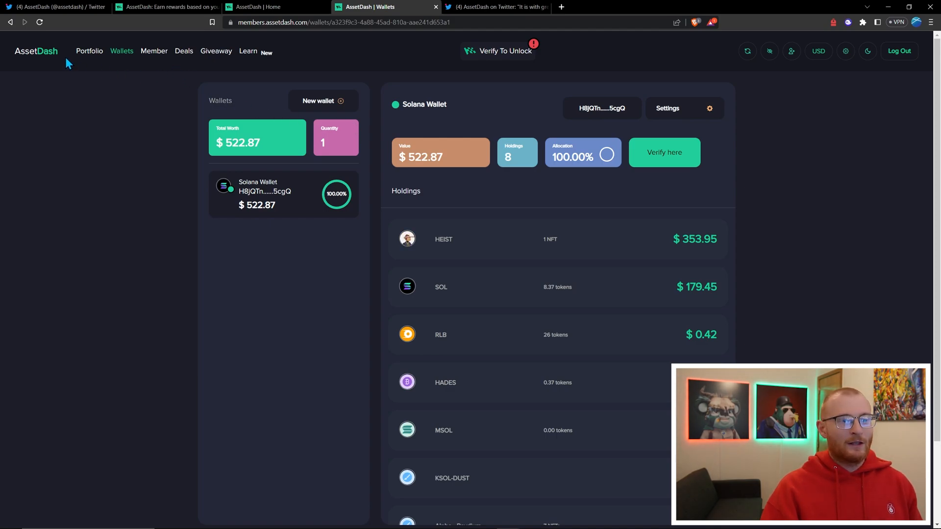
# Step: Review the Portfolio overview with Bronze status, $533.95 net worth and the NFT/crypto split
pyautogui.click(90, 51)
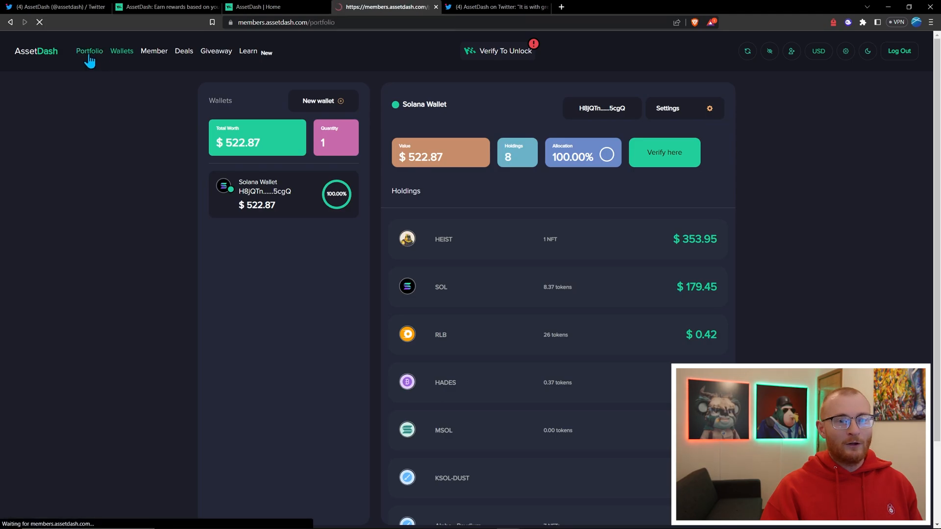
pyautogui.click(90, 51)
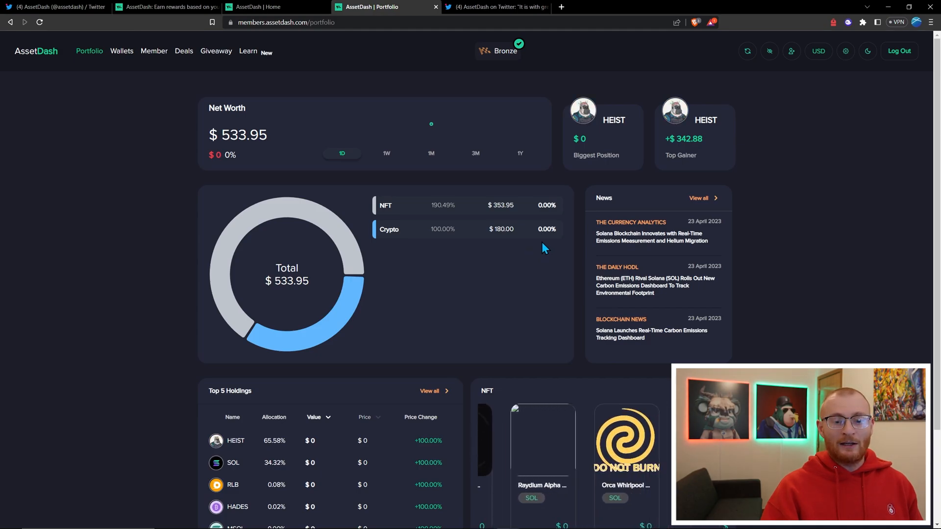
pyautogui.scroll(-3)
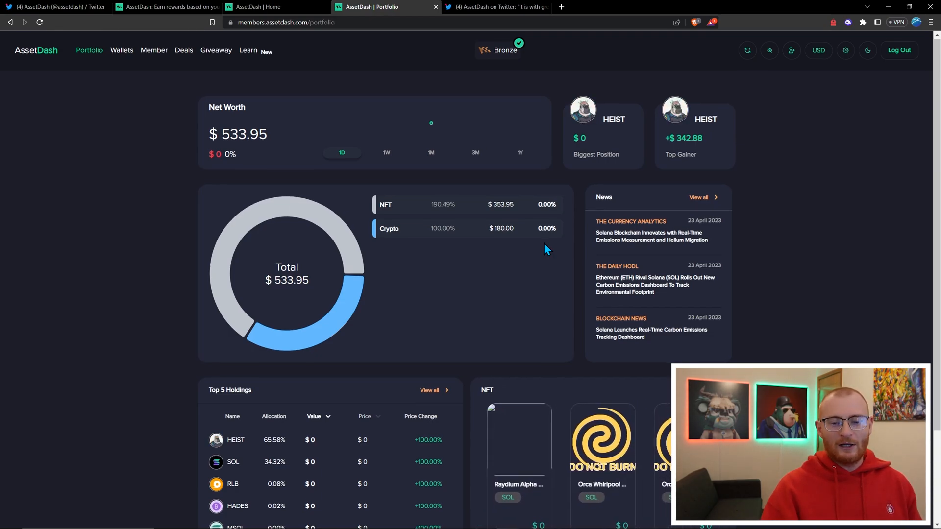
pyautogui.scroll(-3)
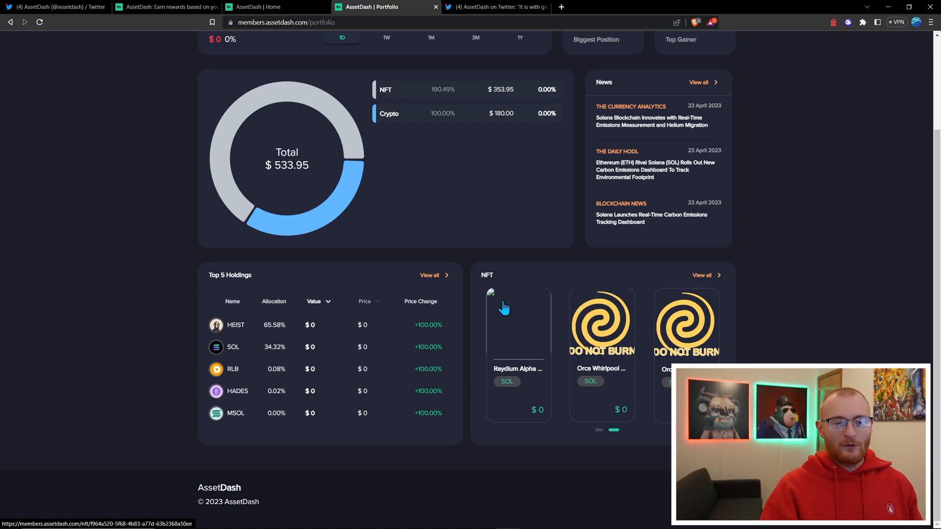
pyautogui.scroll(3)
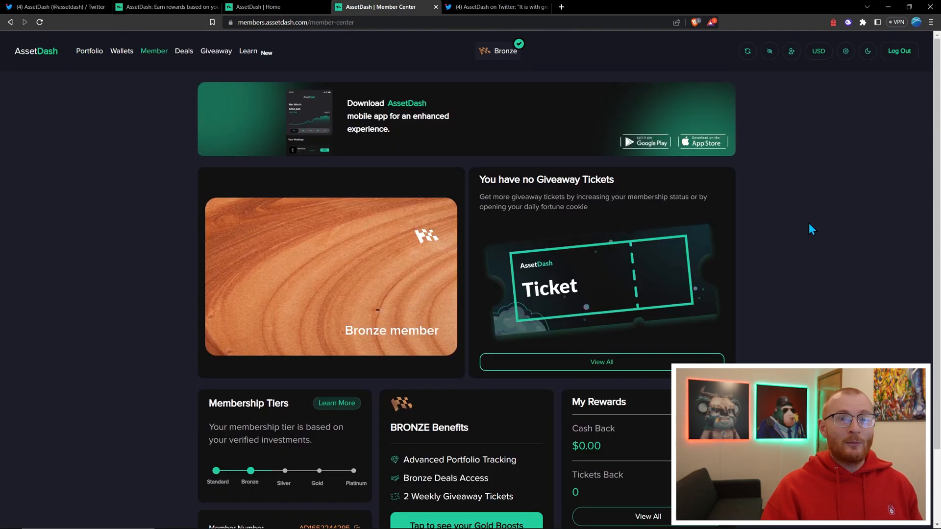
pyautogui.moveTo(454, 207)
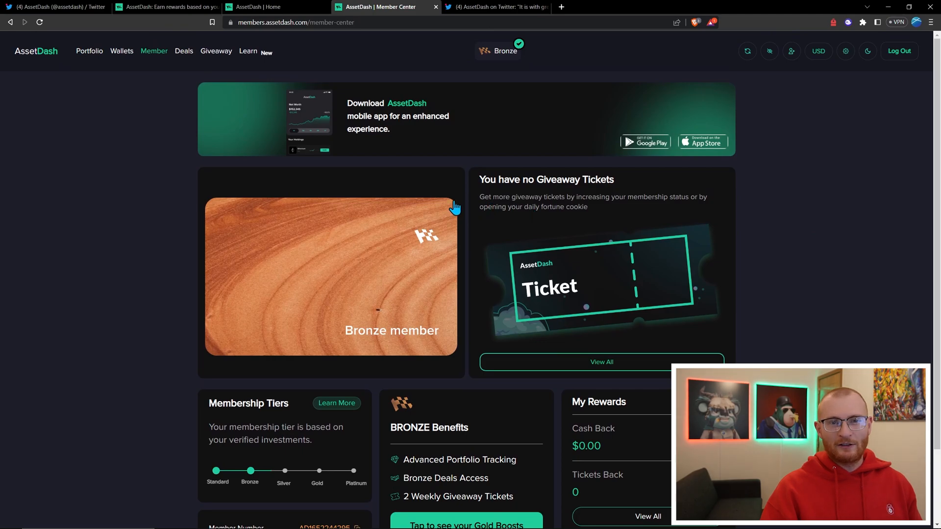
pyautogui.scroll(-3)
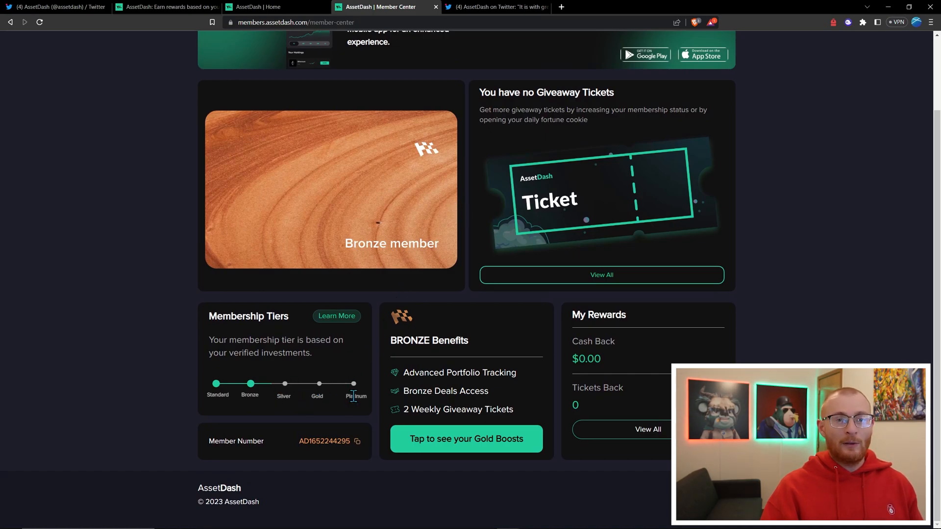
pyautogui.moveTo(352, 415)
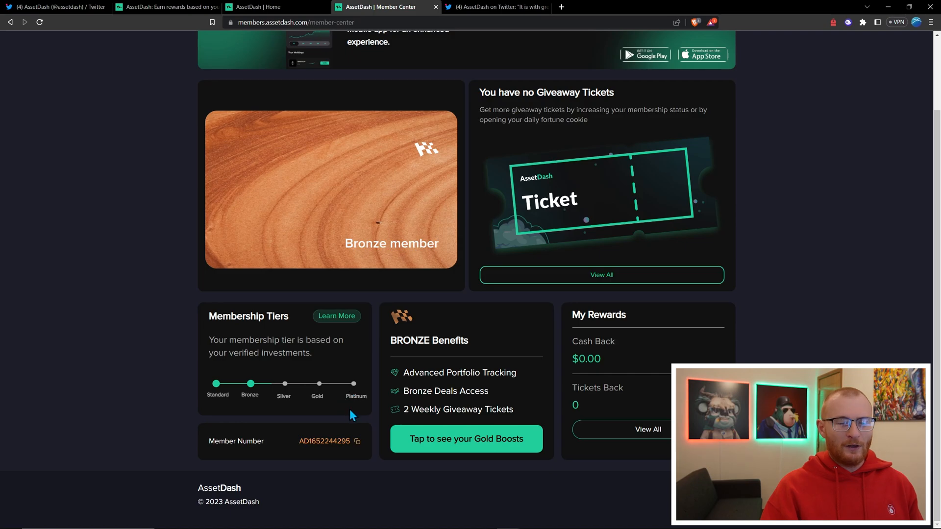
pyautogui.moveTo(344, 415)
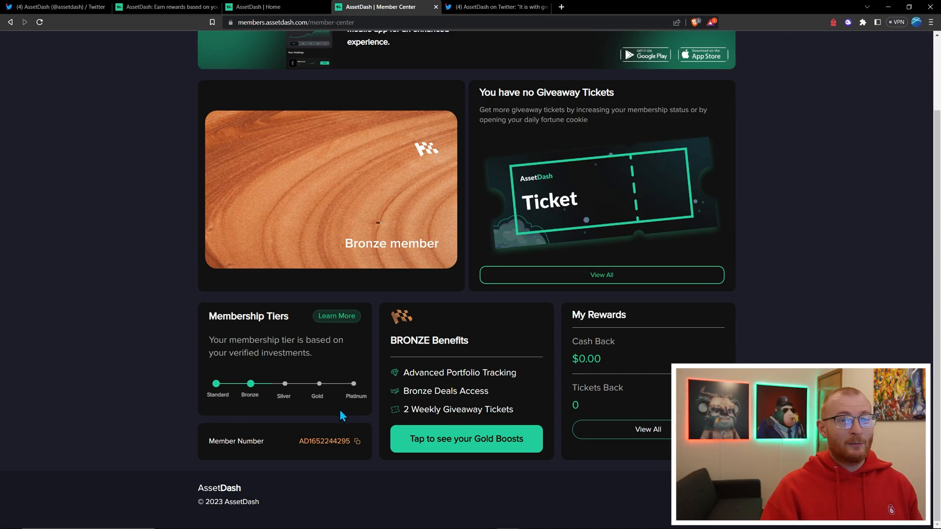
pyautogui.moveTo(372, 413)
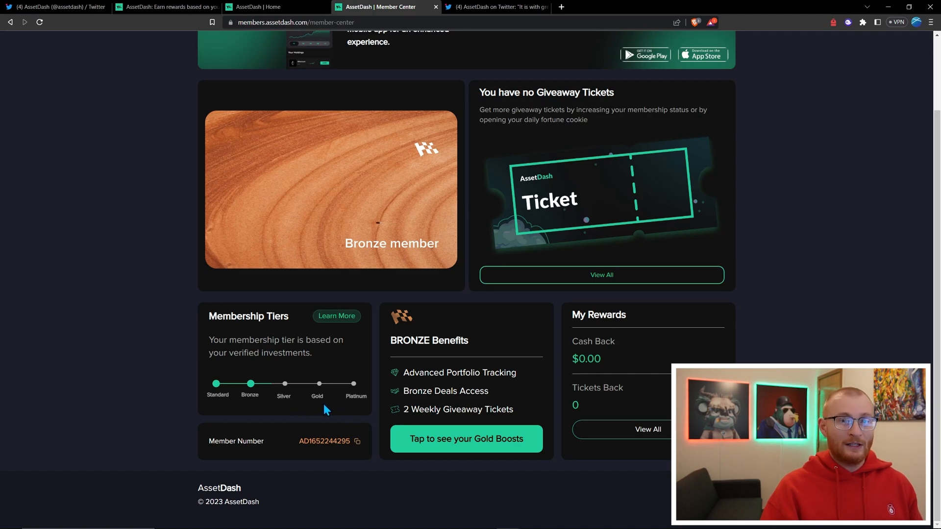
pyautogui.moveTo(329, 389)
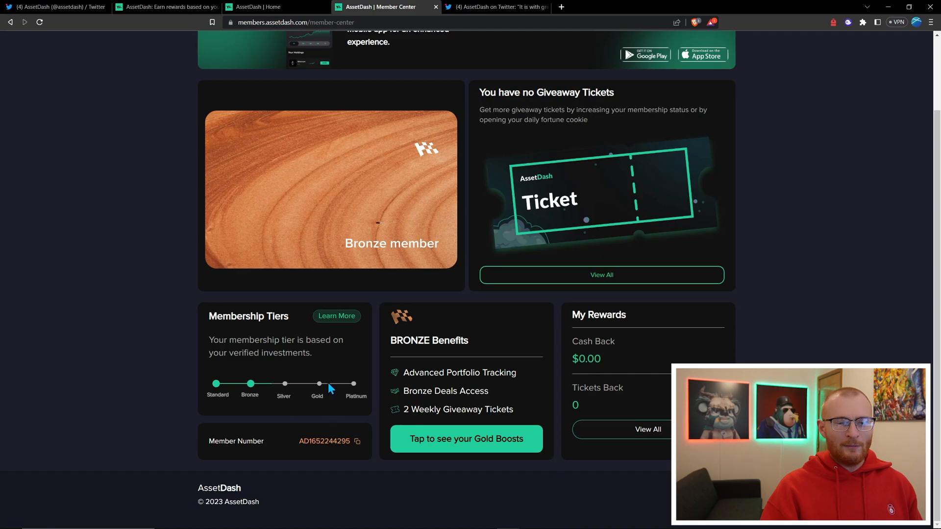
pyautogui.moveTo(341, 416)
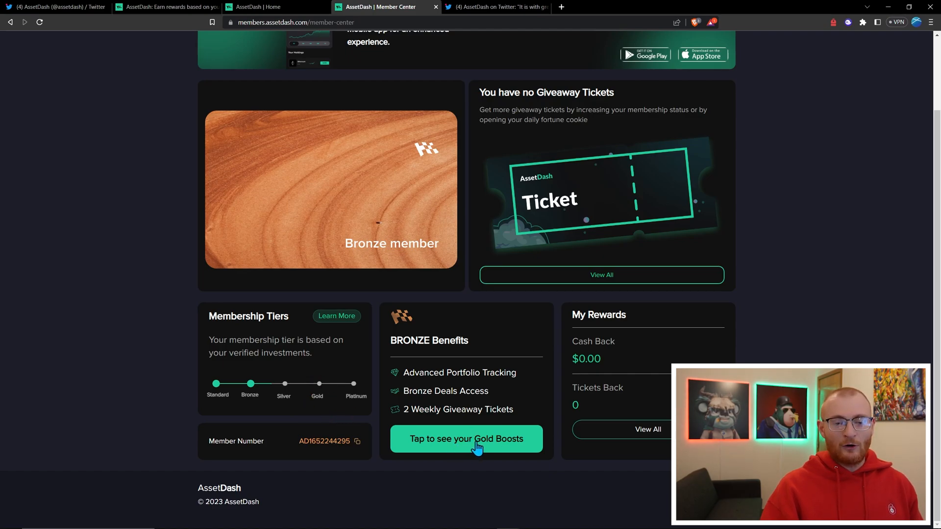
pyautogui.click(466, 439)
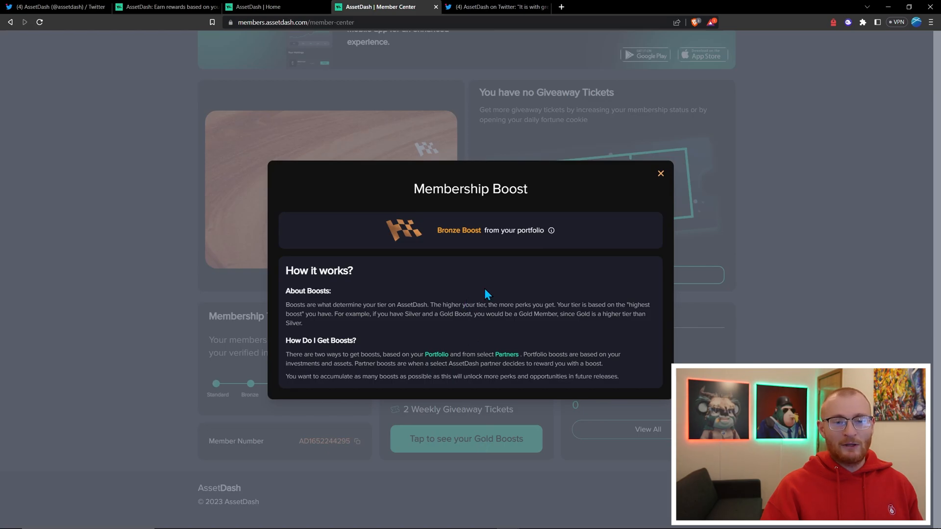
pyautogui.moveTo(492, 365)
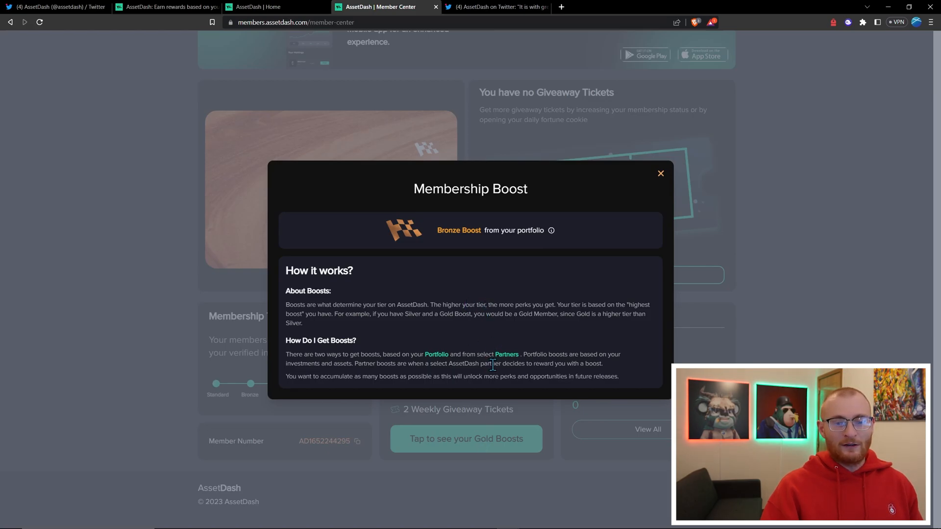
pyautogui.moveTo(520, 347)
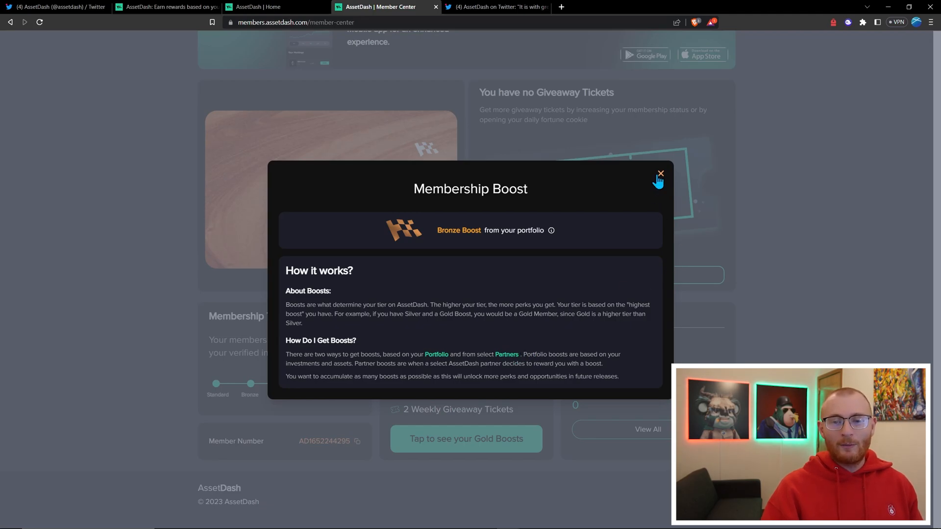
pyautogui.click(659, 173)
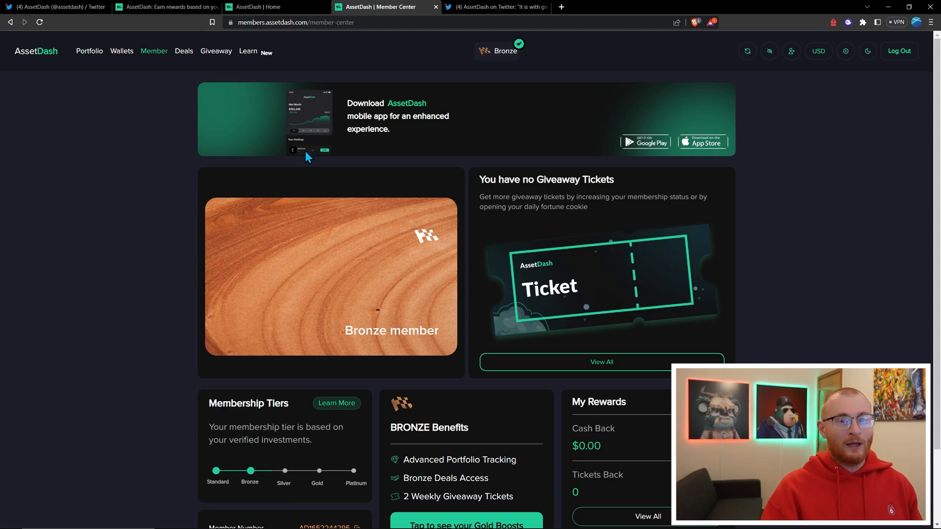
pyautogui.click(215, 51)
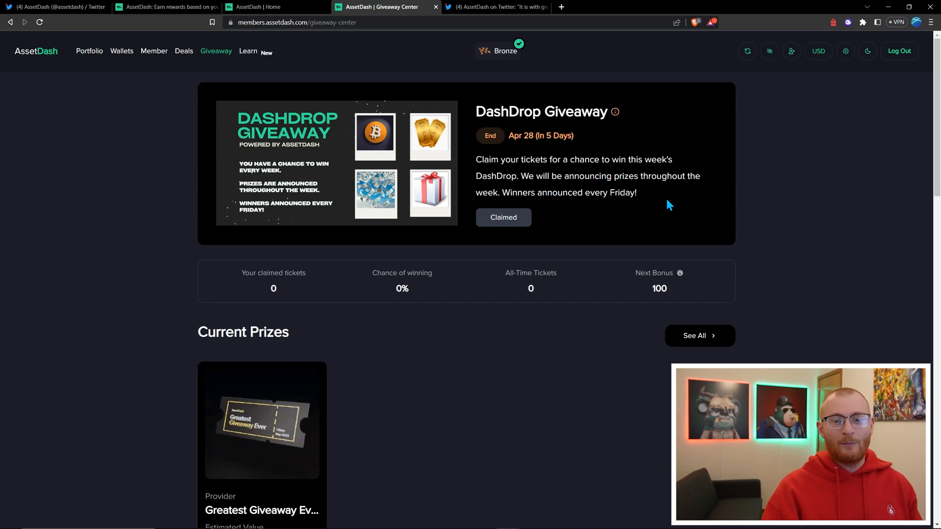
pyautogui.scroll(-3)
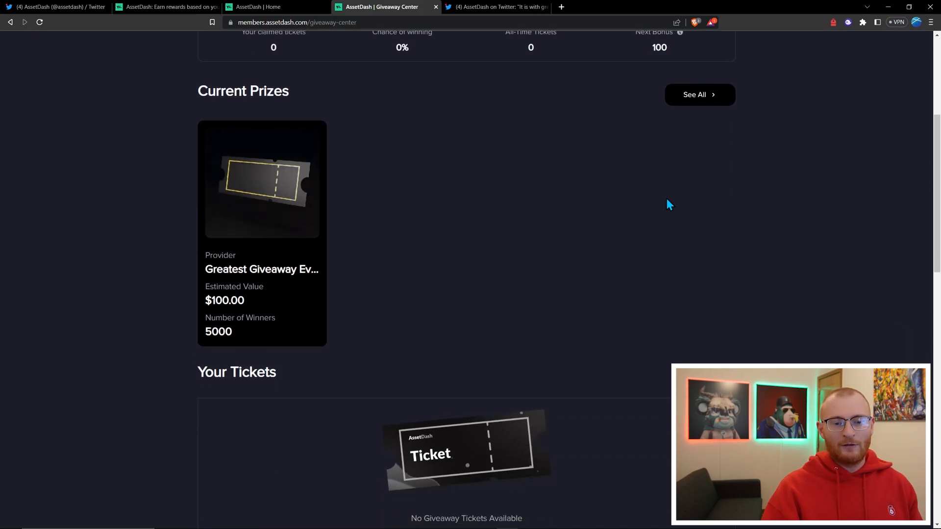
pyautogui.scroll(-3)
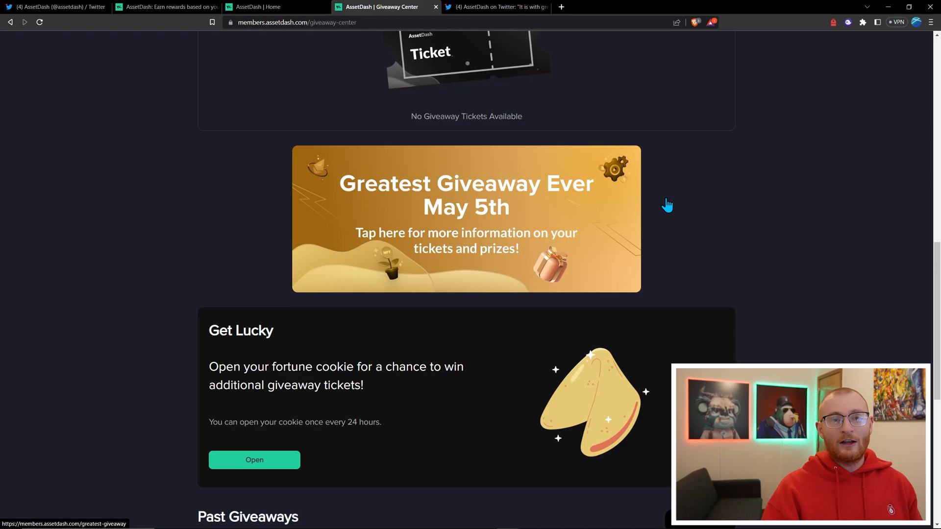
pyautogui.scroll(-3)
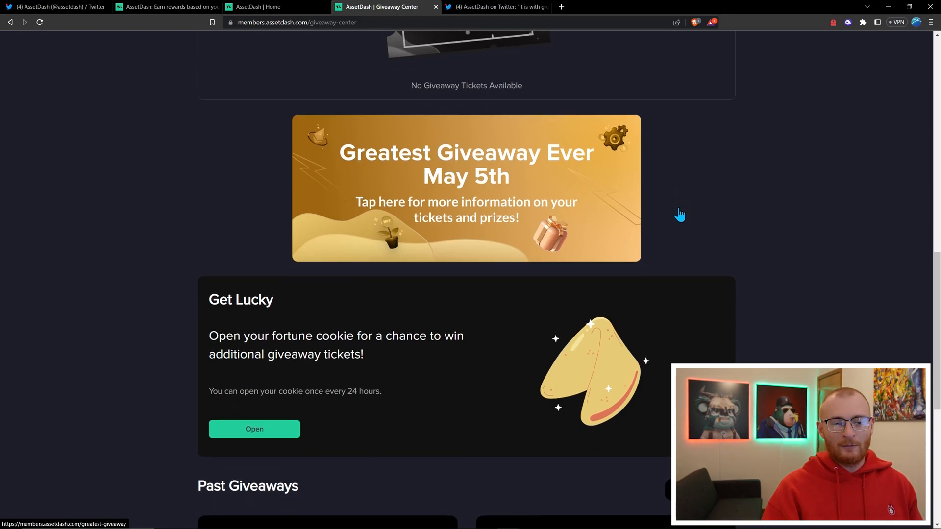
pyautogui.scroll(-3)
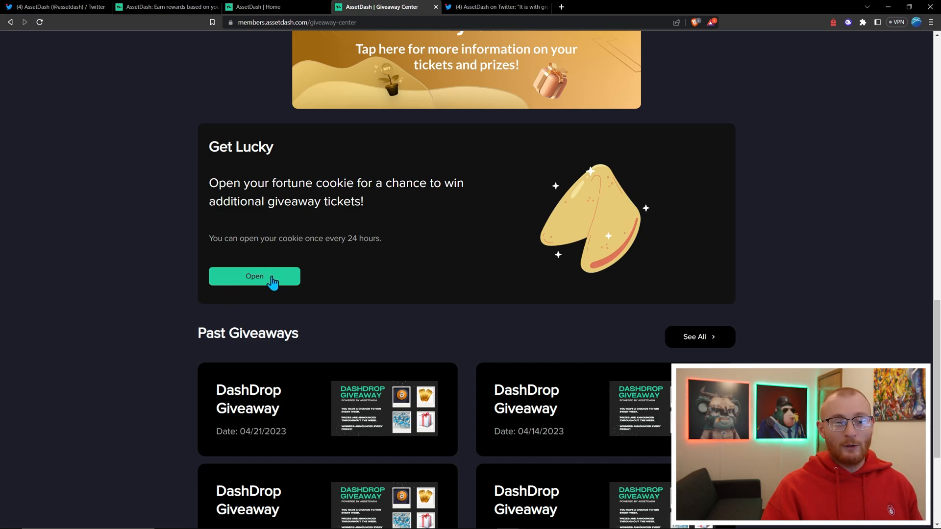
# Step: Open the Get Lucky fortune cookie to win one extra ticket, bringing claimed tickets to 3
pyautogui.click(254, 276)
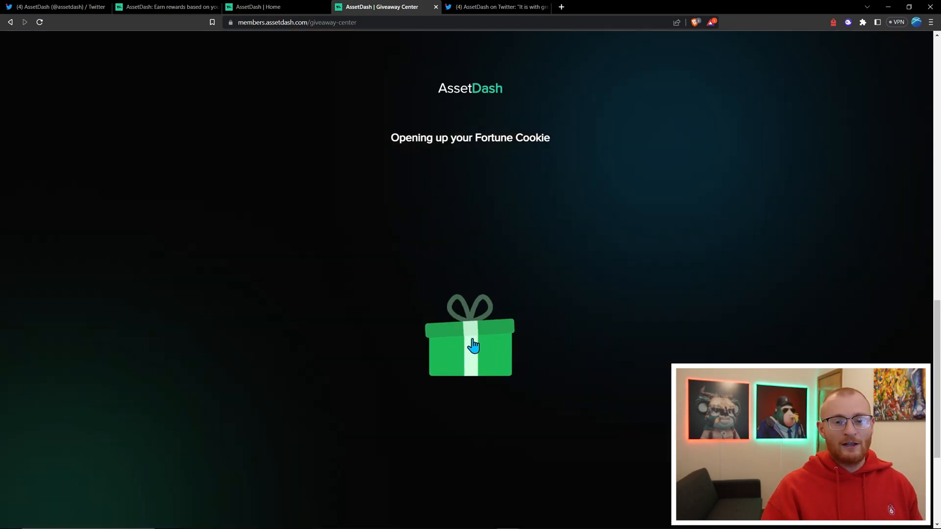
pyautogui.click(470, 336)
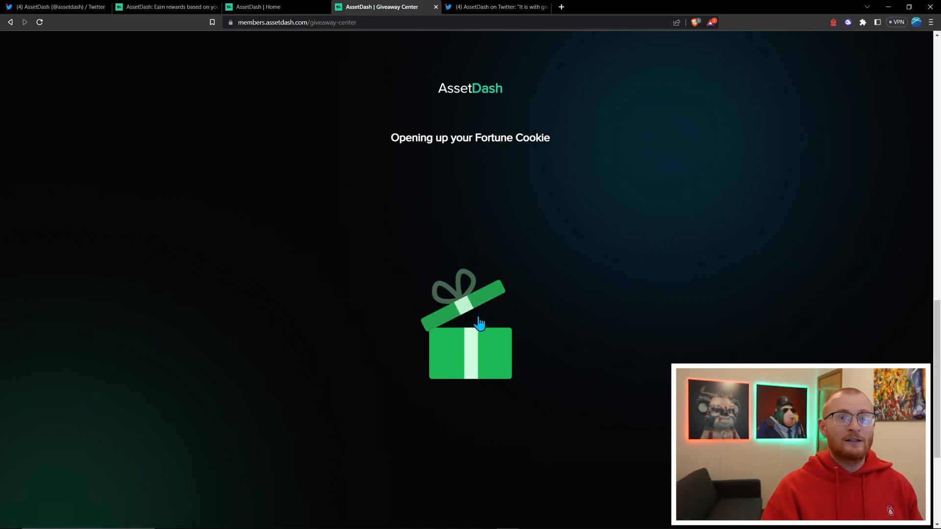
pyautogui.click(469, 324)
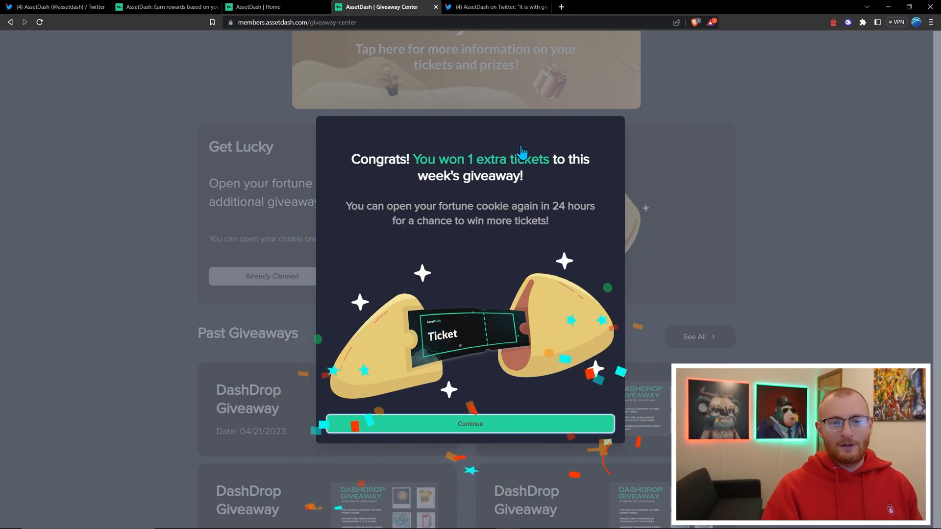
pyautogui.click(470, 423)
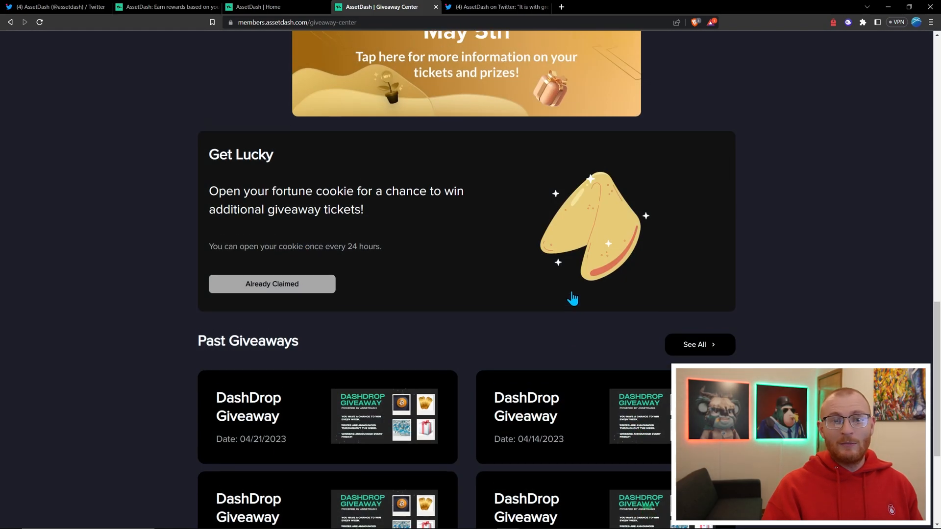
pyautogui.scroll(3)
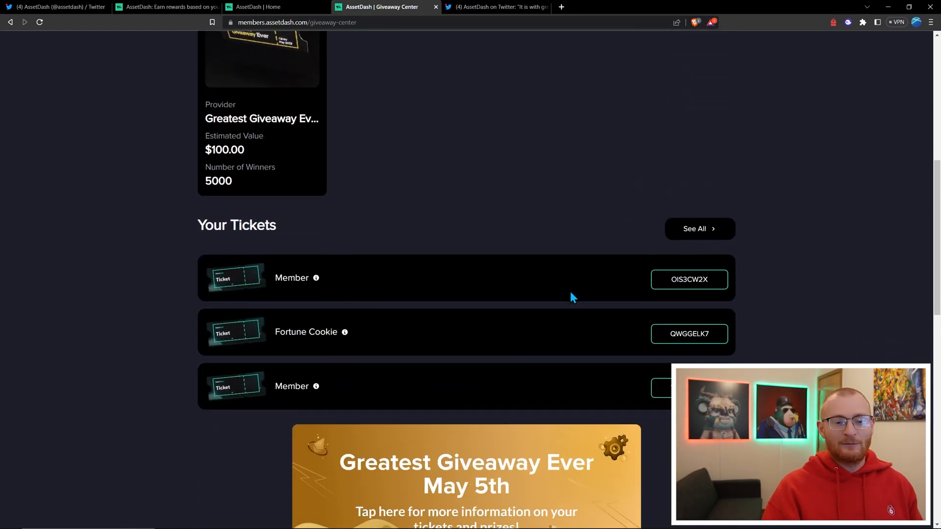
pyautogui.scroll(-3)
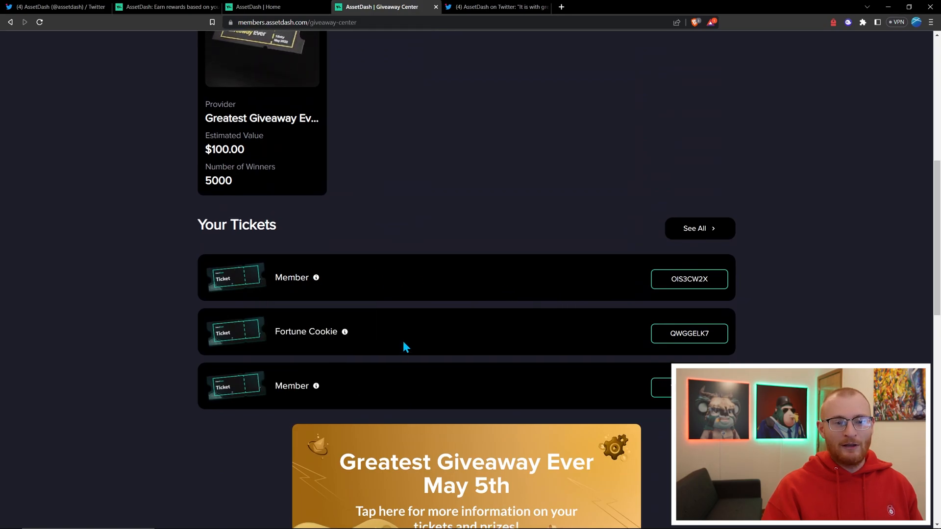
pyautogui.scroll(3)
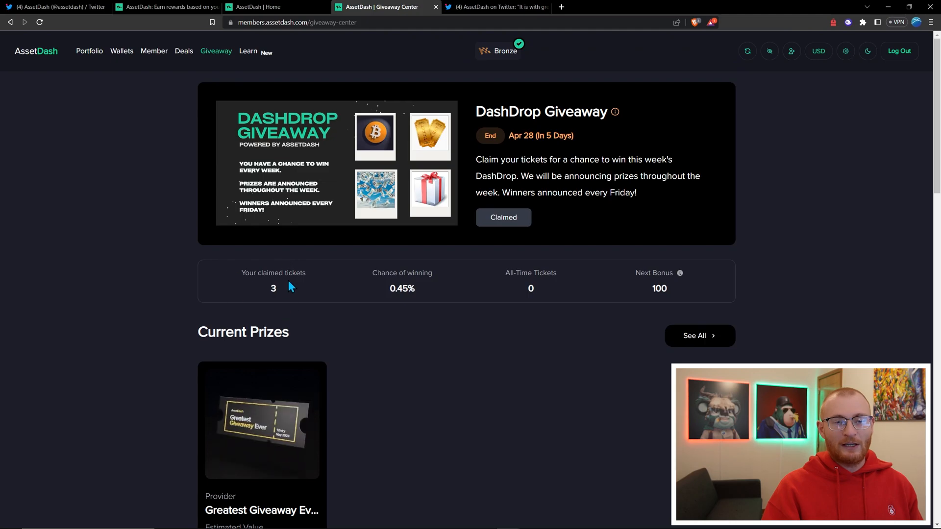
pyautogui.scroll(-3)
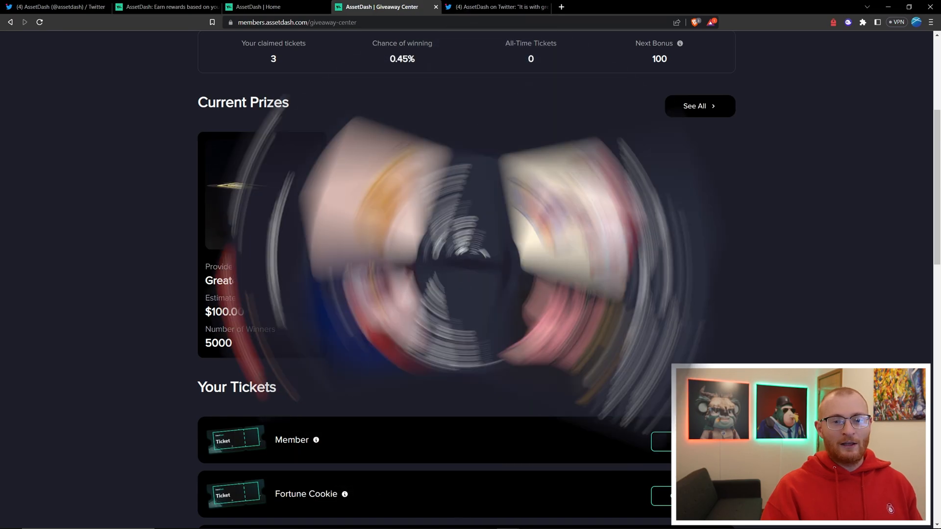
pyautogui.click(699, 106)
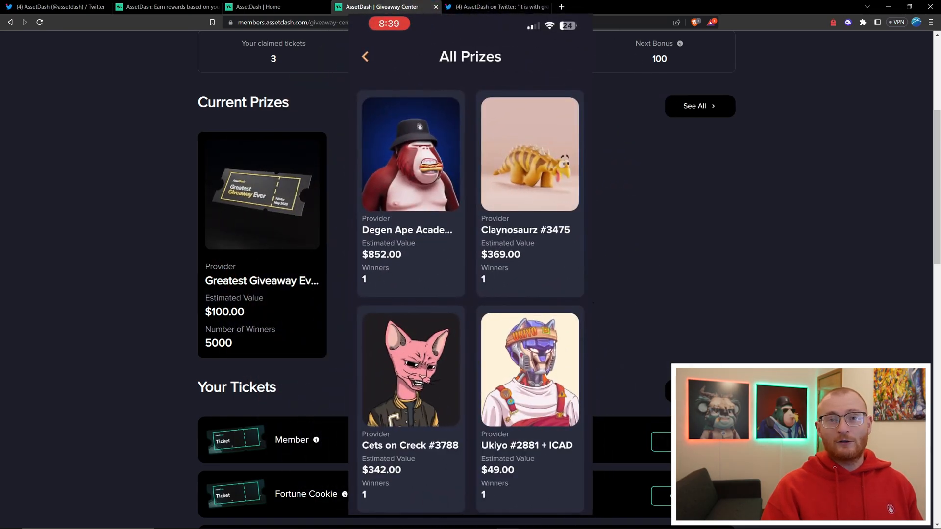
pyautogui.moveTo(667, 206)
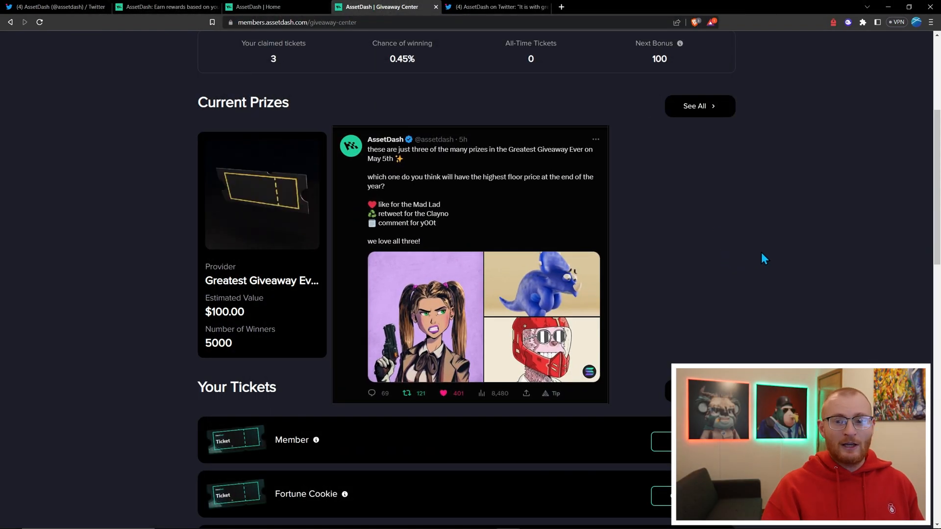
pyautogui.moveTo(768, 245)
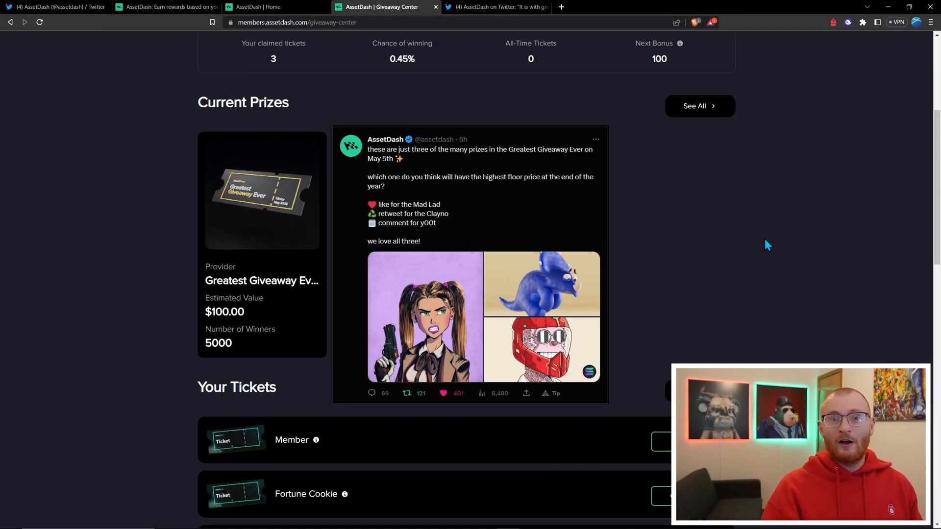
pyautogui.scroll(3)
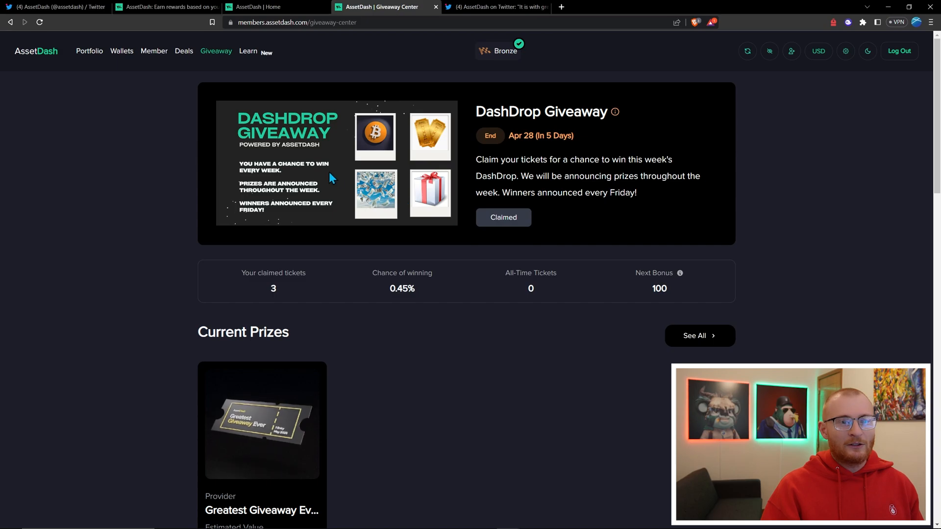
# Step: Browse the Deals page through Popular Deals, Giveaways and Gold and Platinum offers
pyautogui.click(183, 51)
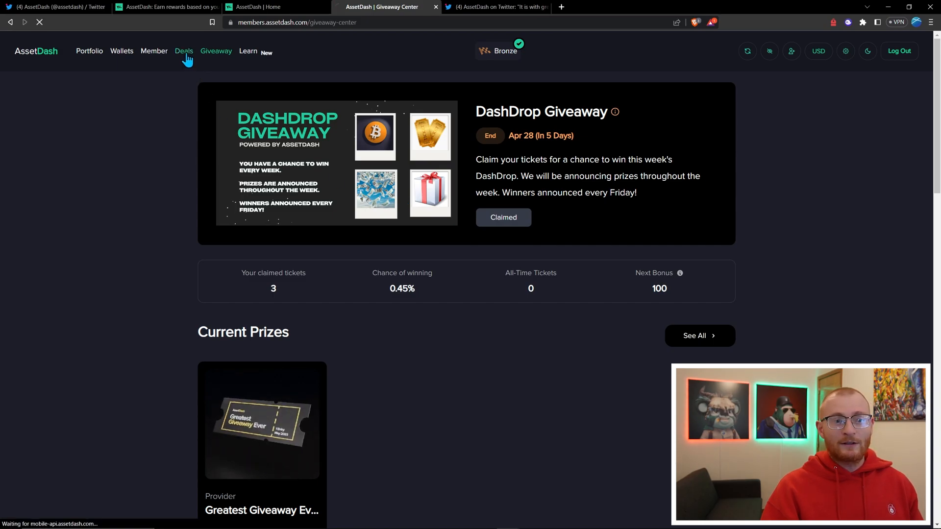
pyautogui.click(183, 51)
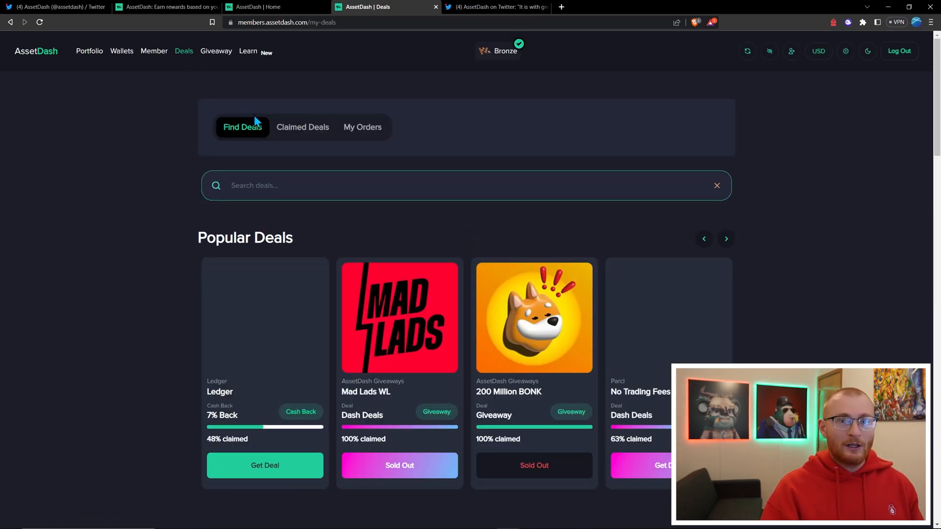
pyautogui.scroll(-3)
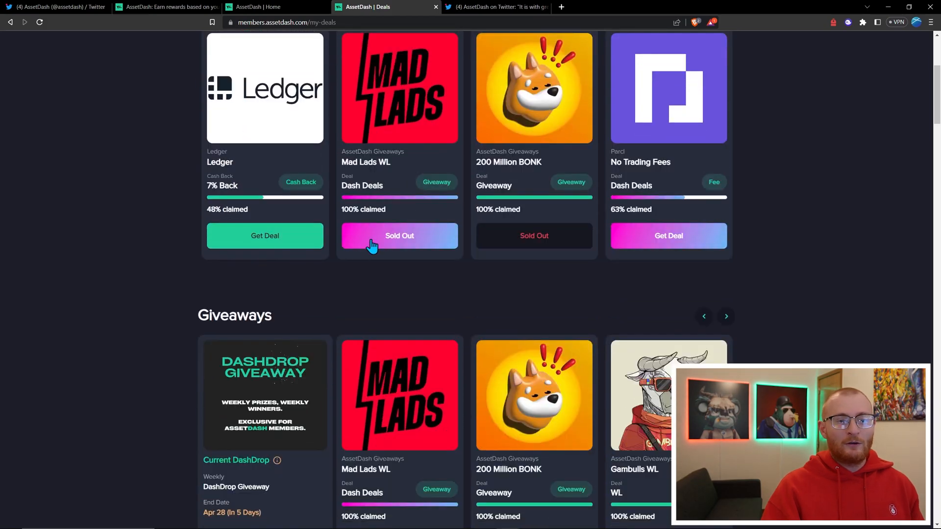
pyautogui.moveTo(203, 215)
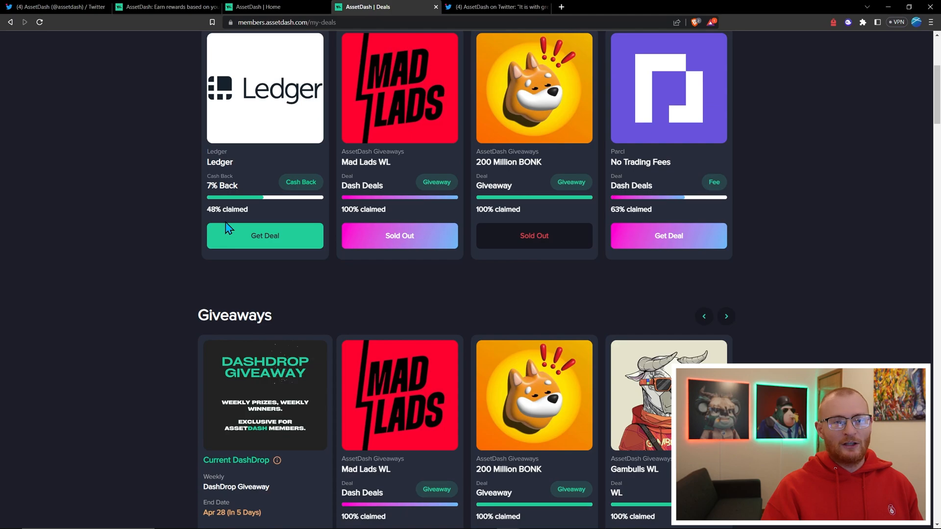
pyautogui.moveTo(255, 191)
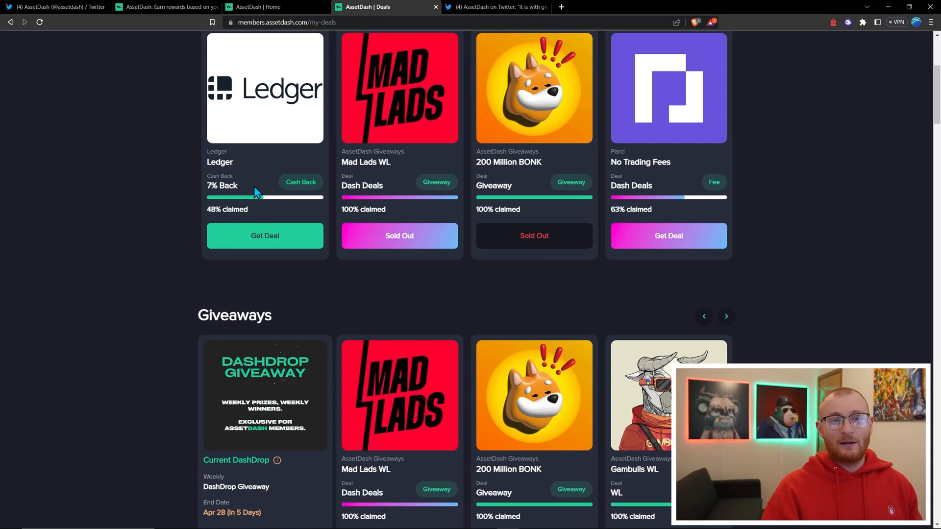
pyautogui.moveTo(252, 204)
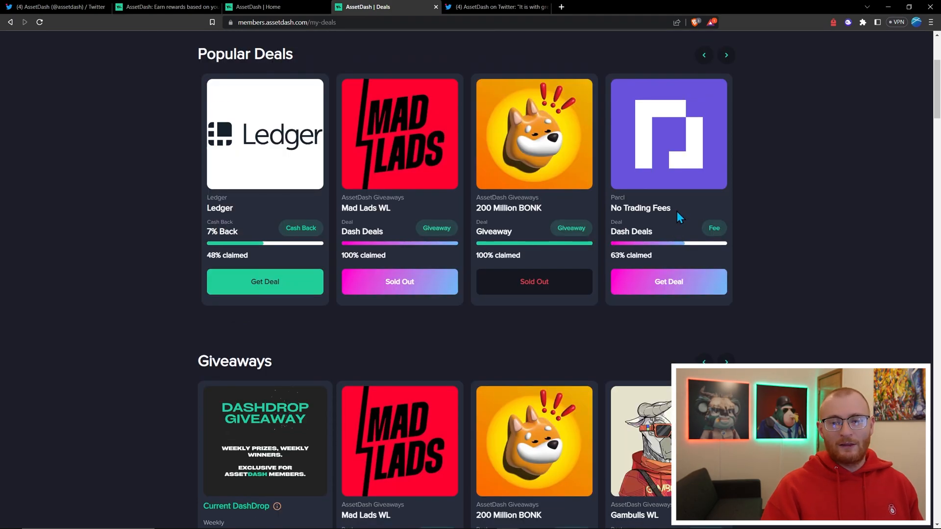
pyautogui.click(667, 282)
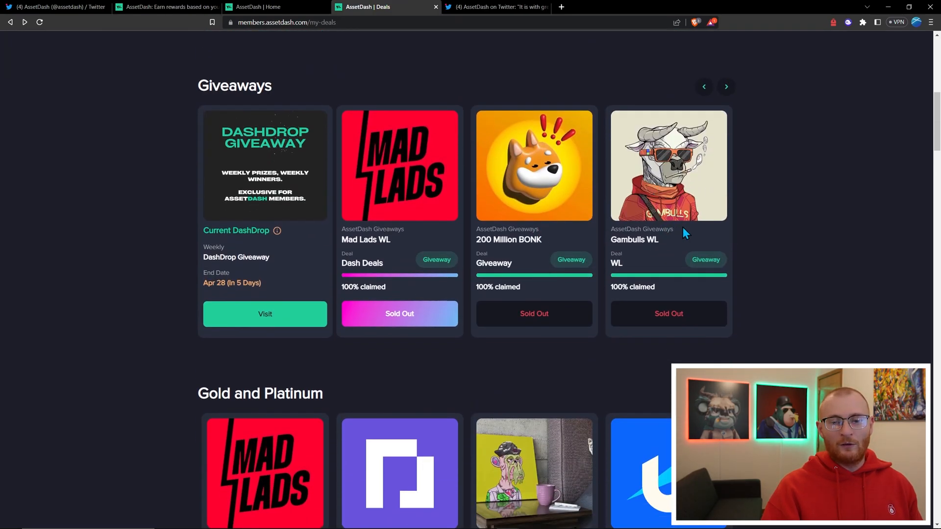
pyautogui.moveTo(689, 218)
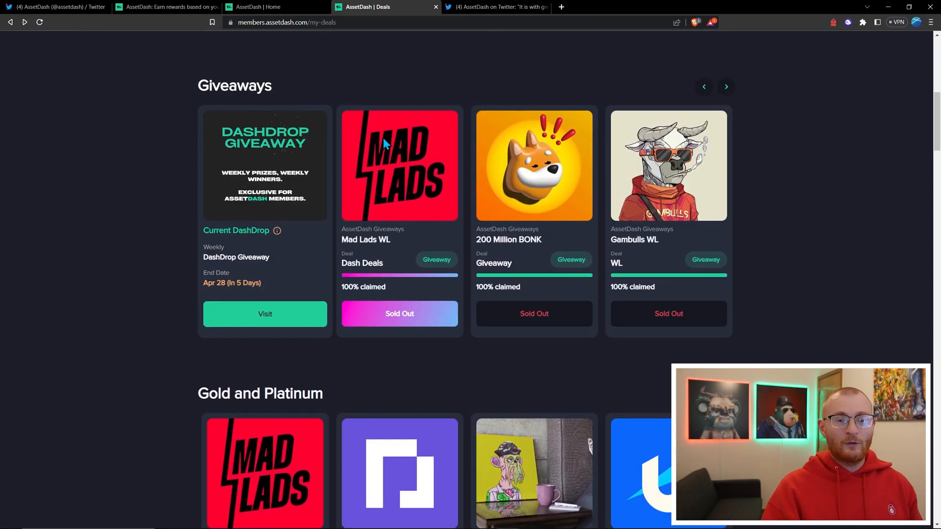
pyautogui.scroll(-3)
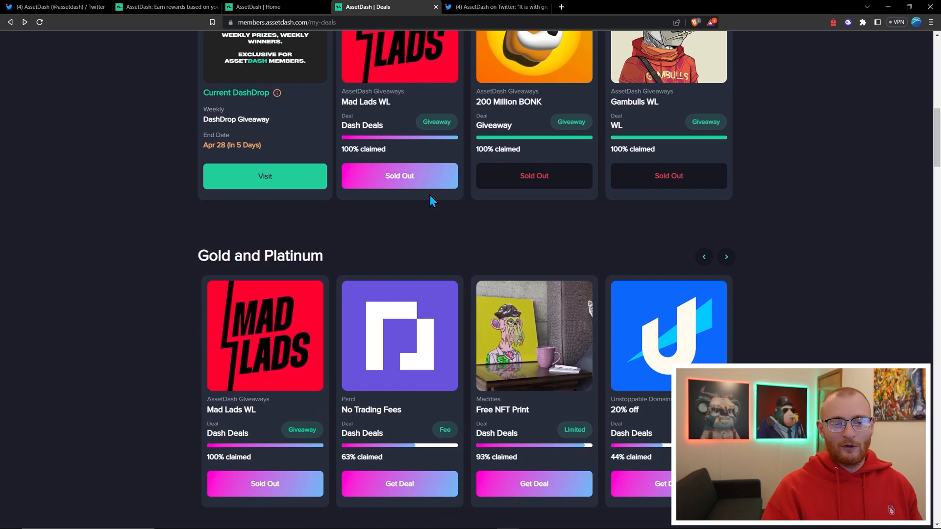
pyautogui.scroll(-3)
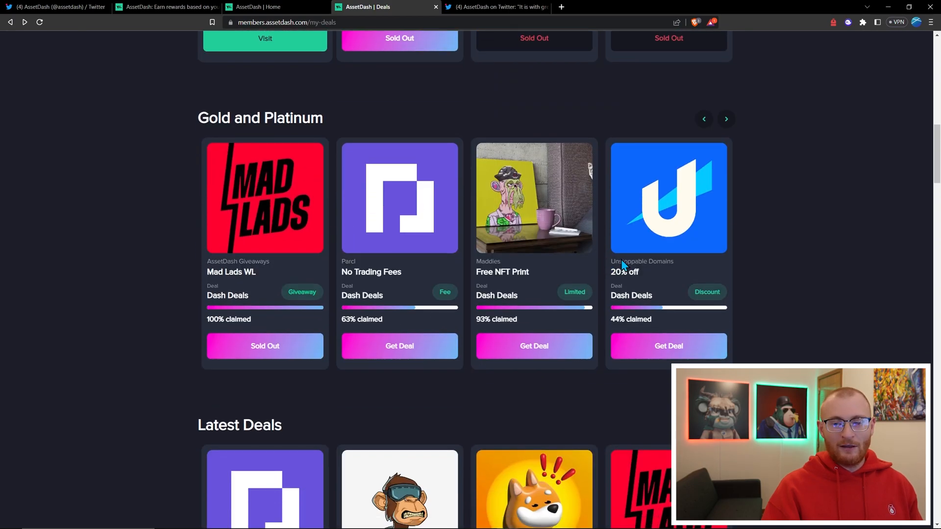
pyautogui.scroll(-3)
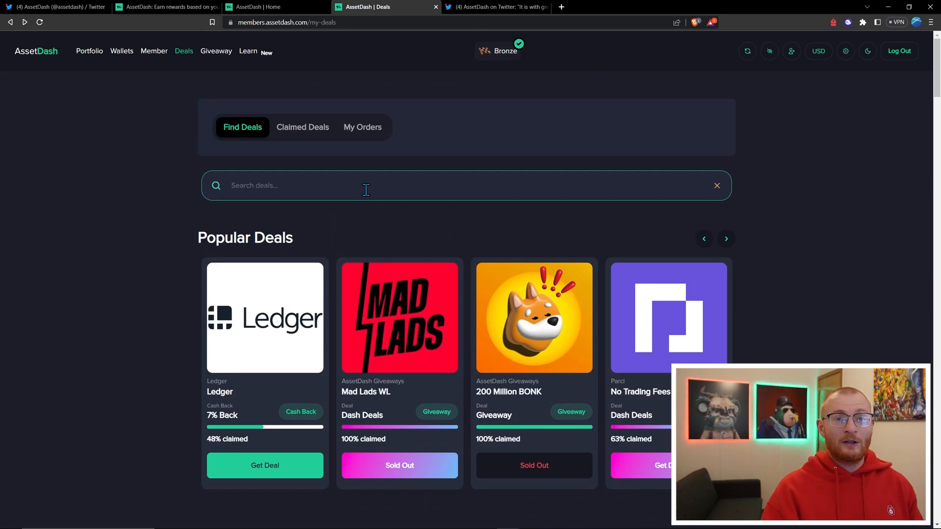
pyautogui.moveTo(246, 51)
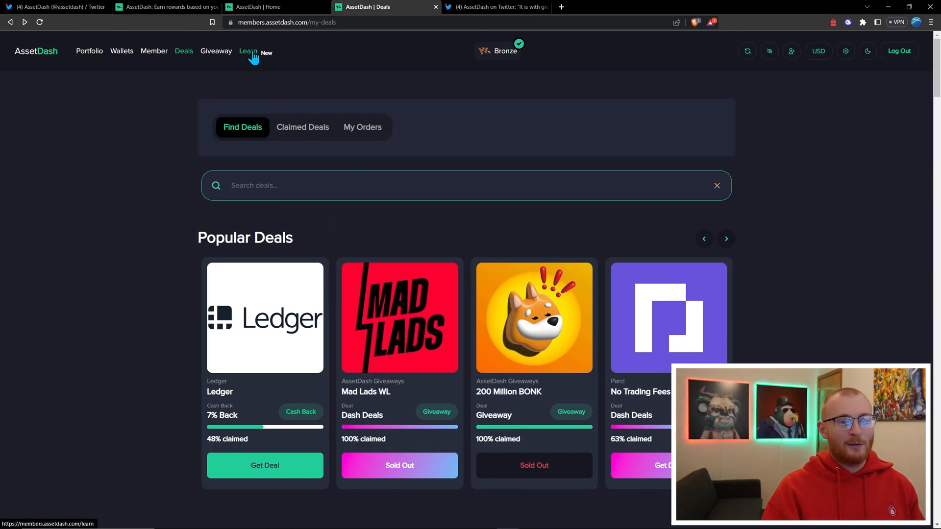
# Step: Go to the Learn page and scroll down to the Backpack Basics course
pyautogui.click(247, 51)
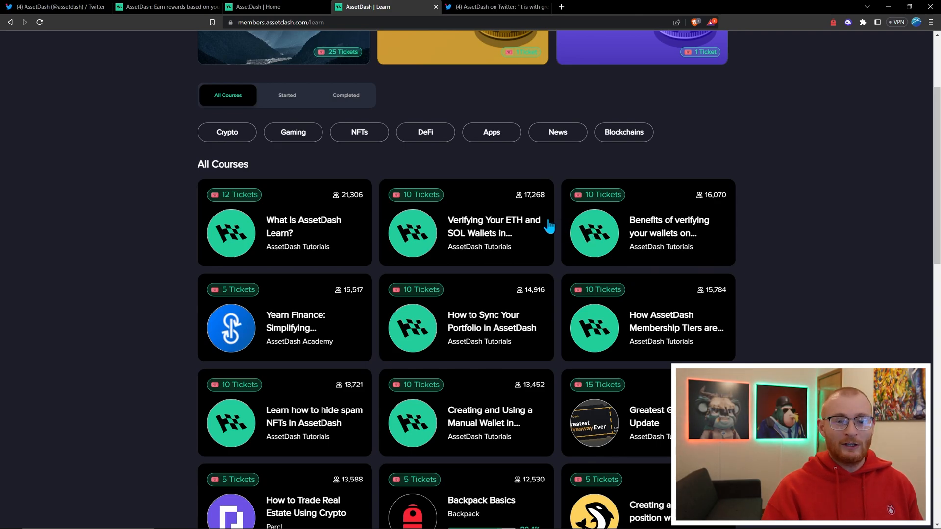
pyautogui.scroll(-3)
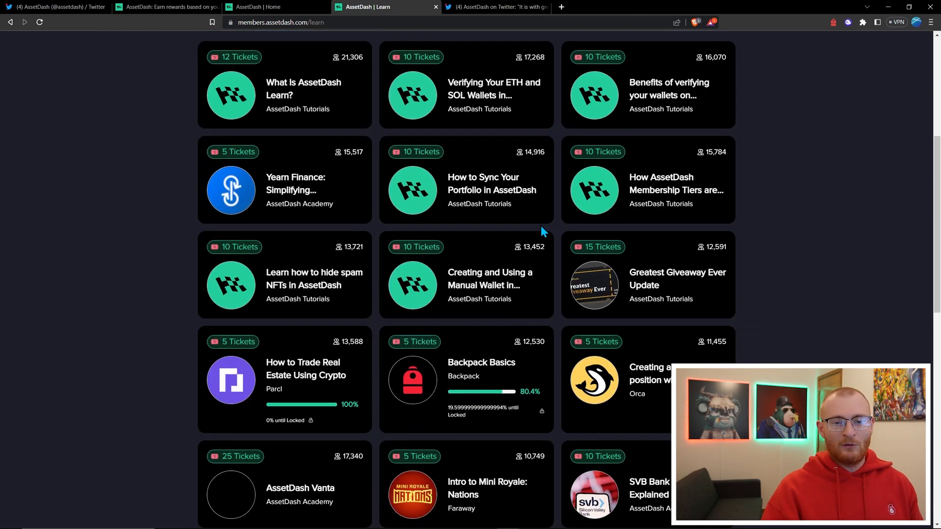
pyautogui.moveTo(546, 268)
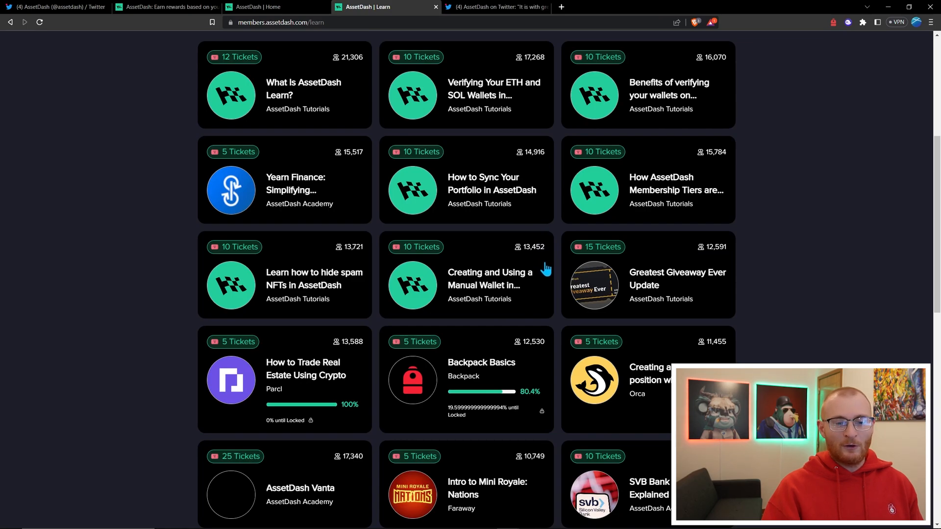
pyautogui.scroll(-3)
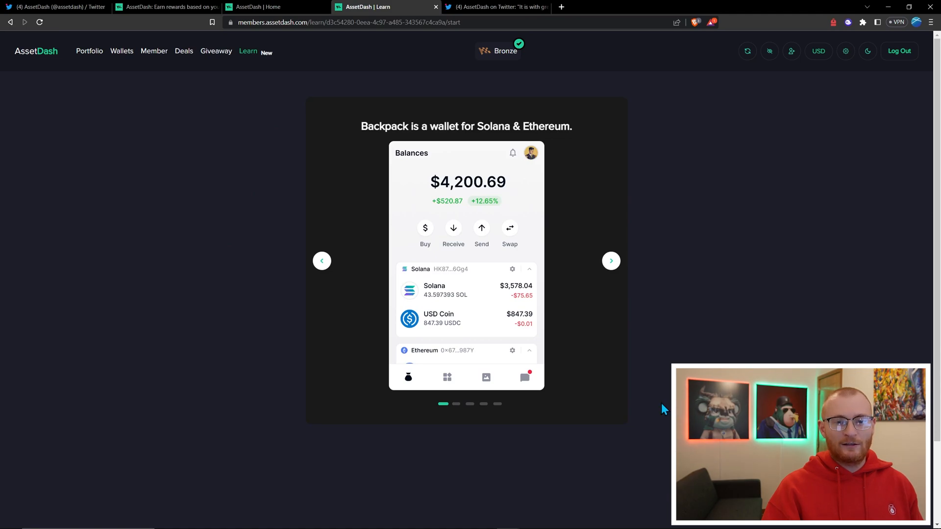
# Step: Advance through the remaining Backpack slides (xNFT, NFT viewing, messaging) until quiz question 1 of 3 appears
pyautogui.click(611, 261)
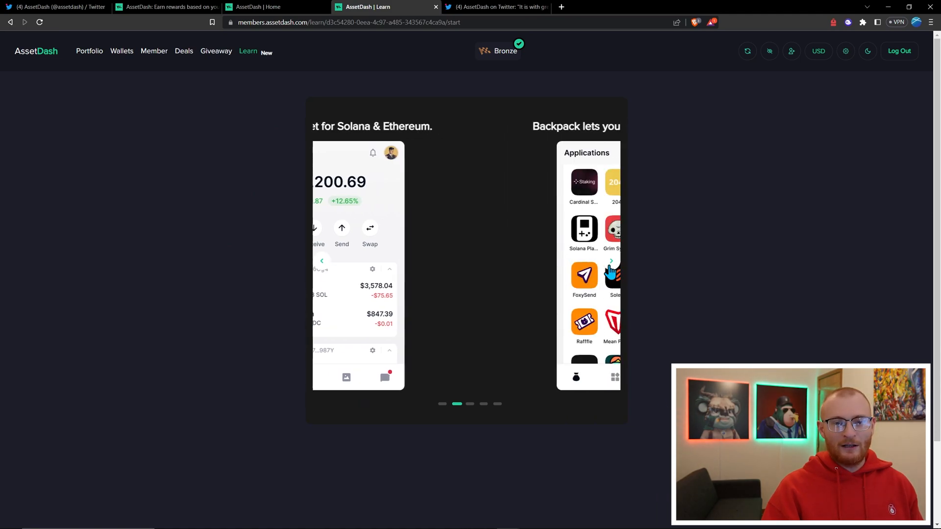
pyautogui.click(610, 261)
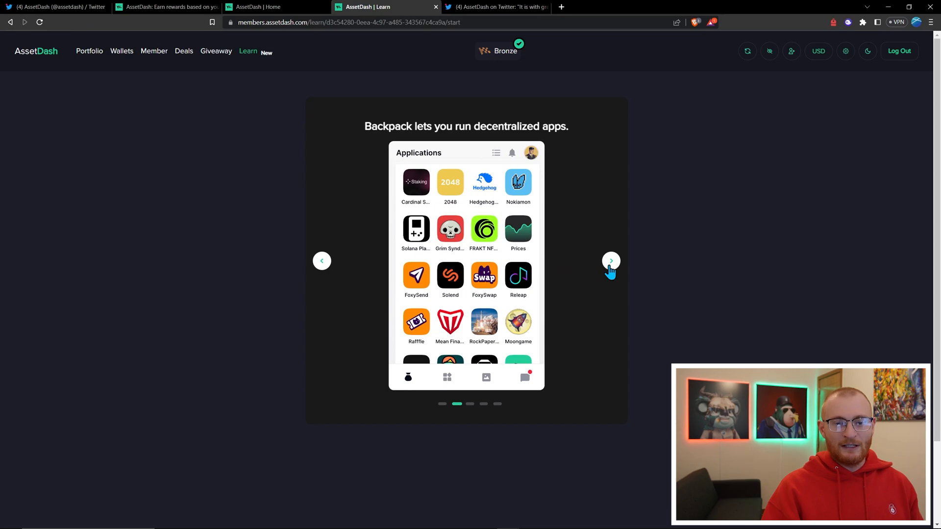
pyautogui.click(610, 260)
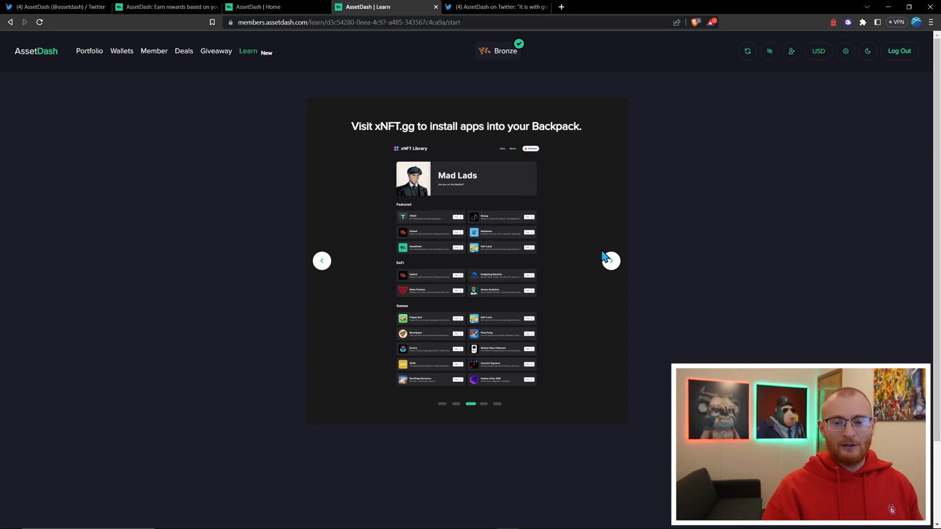
pyautogui.click(610, 261)
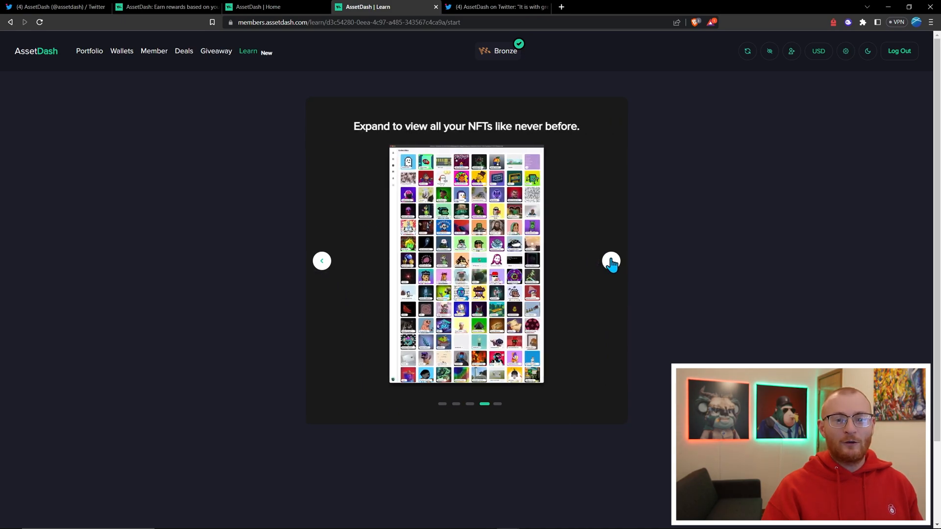
pyautogui.click(610, 261)
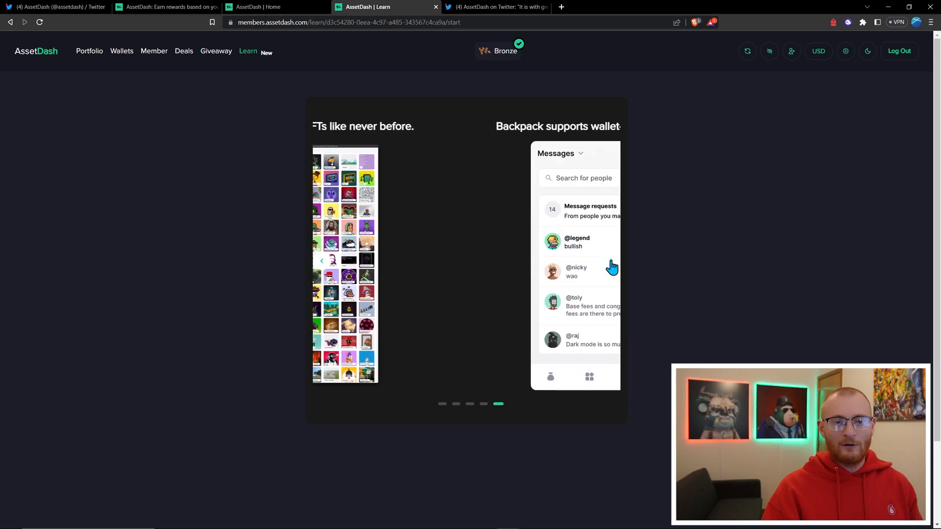
pyautogui.click(611, 263)
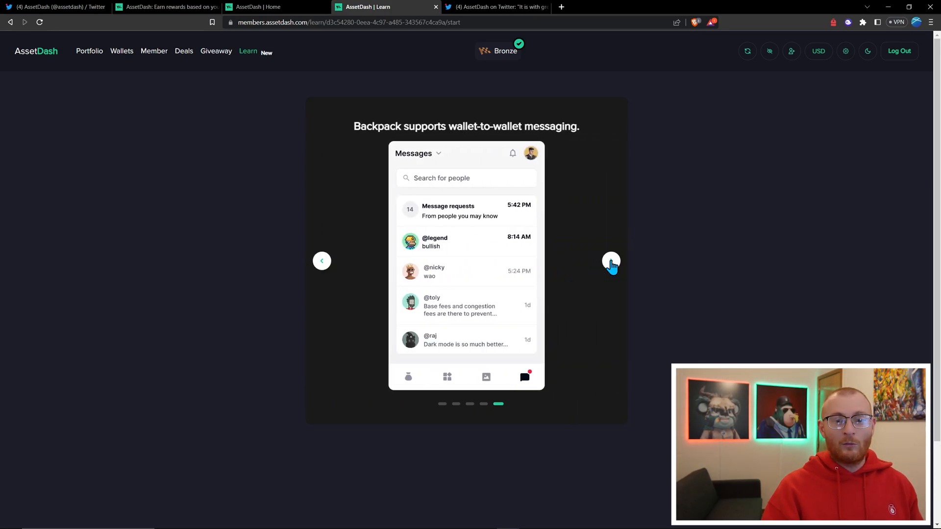
pyautogui.click(610, 260)
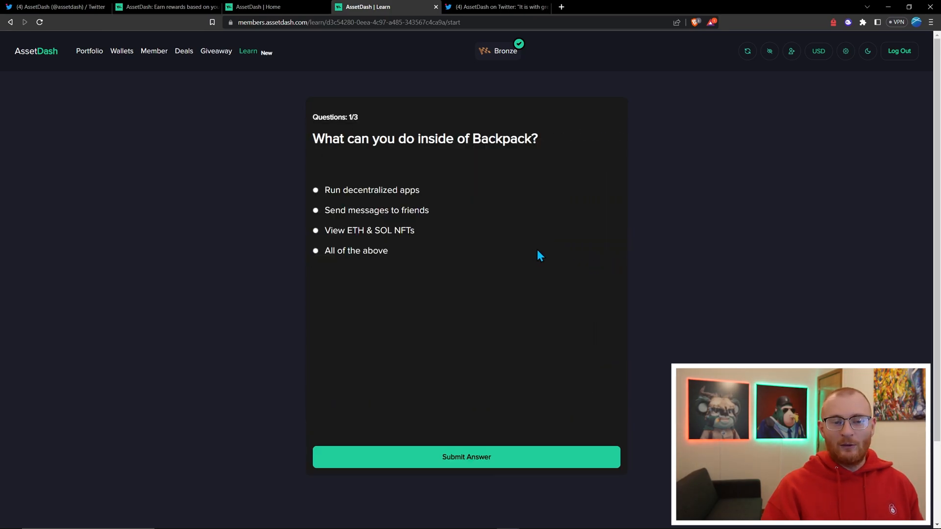
pyautogui.moveTo(445, 214)
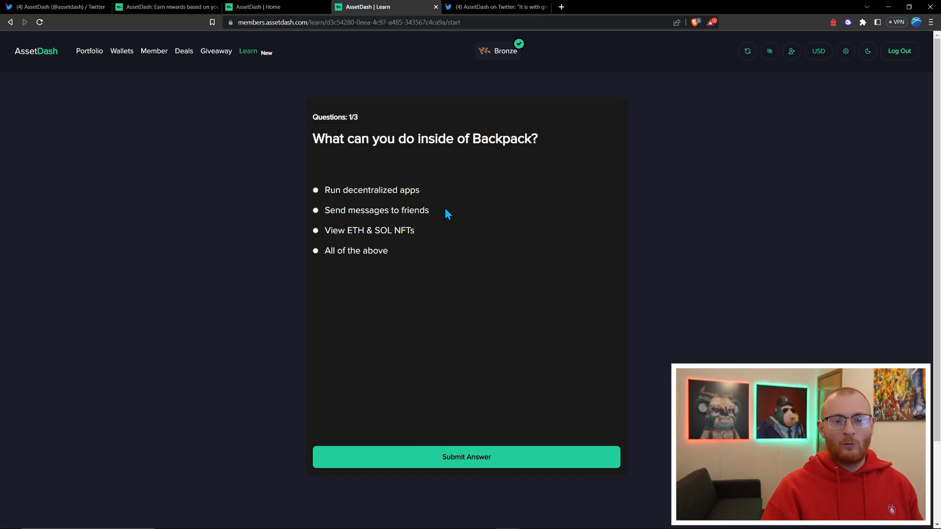
pyautogui.moveTo(386, 259)
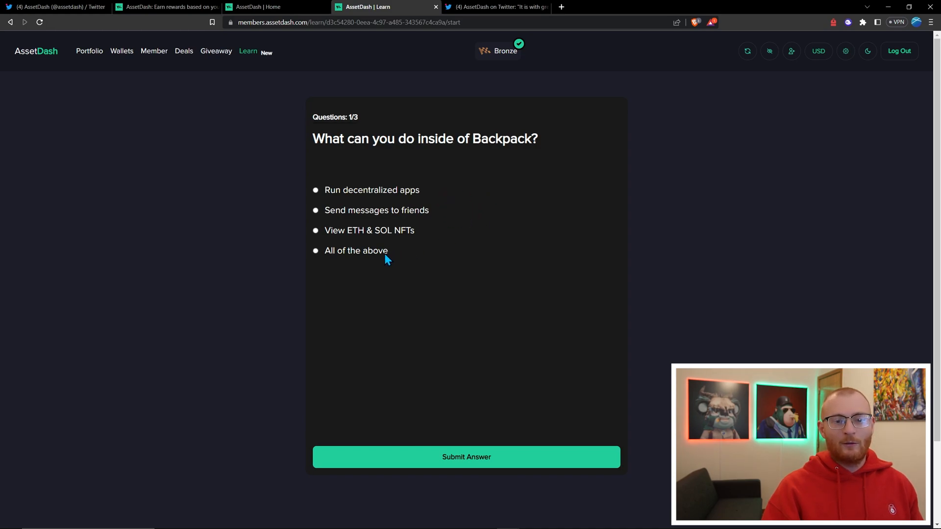
# Step: Answer quiz questions one and two with 'All of the above' and submit each
pyautogui.click(315, 250)
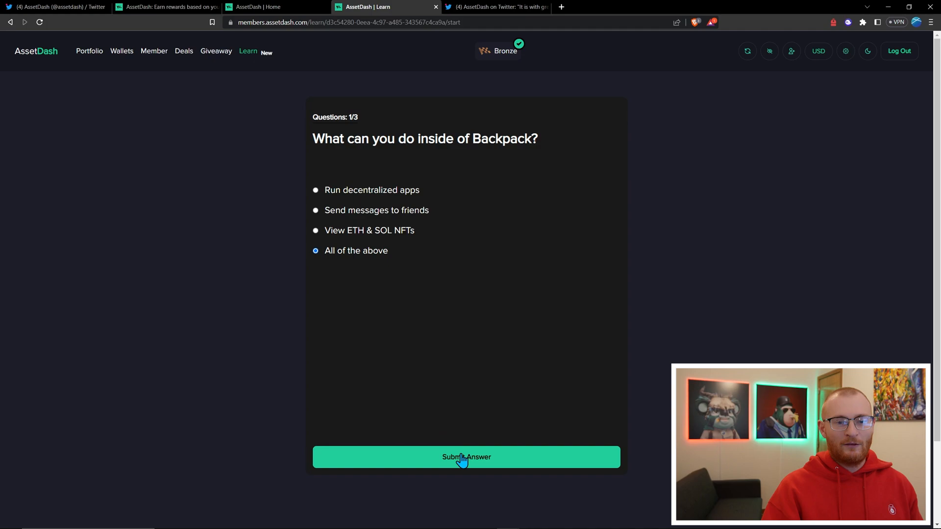
pyautogui.click(466, 457)
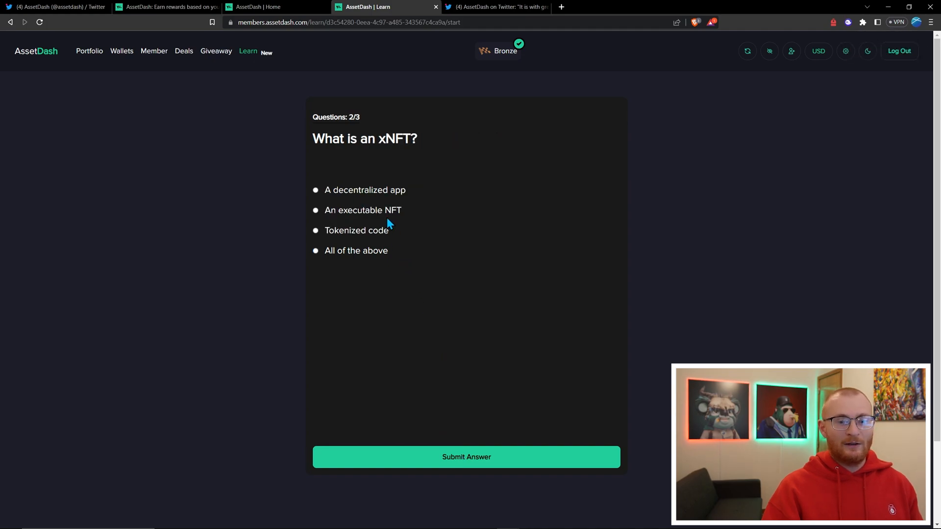
pyautogui.click(315, 210)
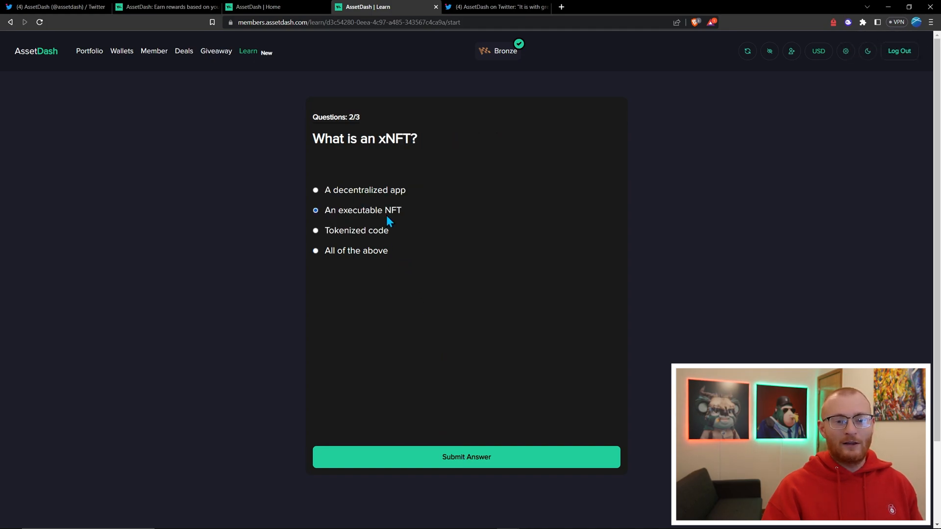
pyautogui.moveTo(383, 255)
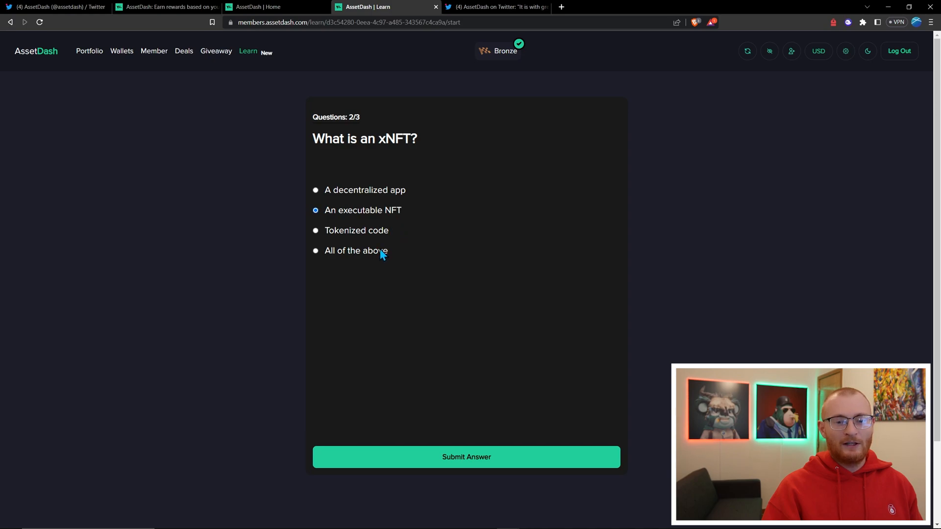
pyautogui.click(316, 250)
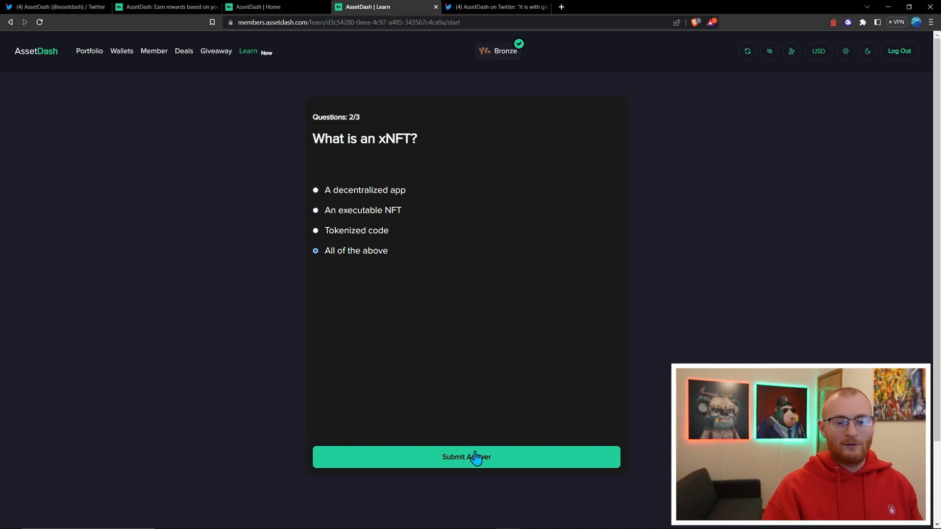
pyautogui.click(466, 456)
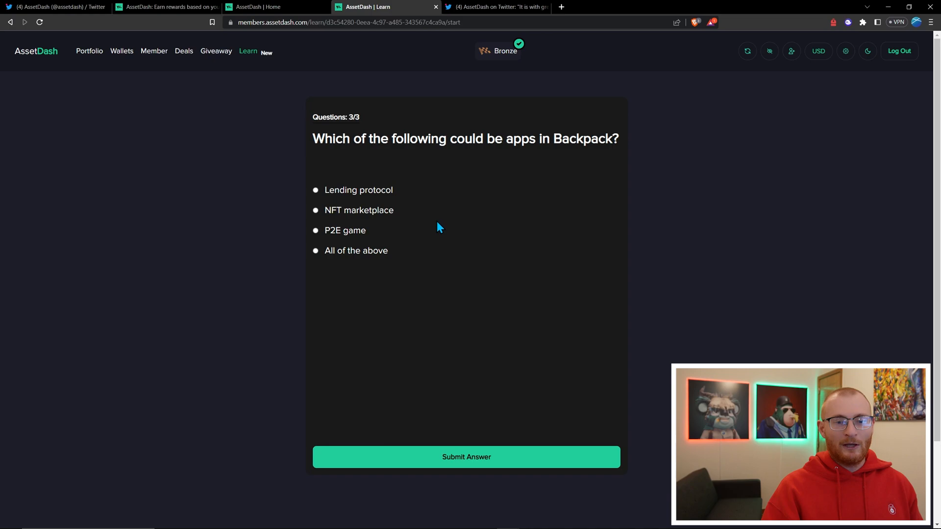
# Step: Answer question three with 'All of the above', submit it, and continue past the Congratulations screen earning 5 tickets
pyautogui.click(315, 249)
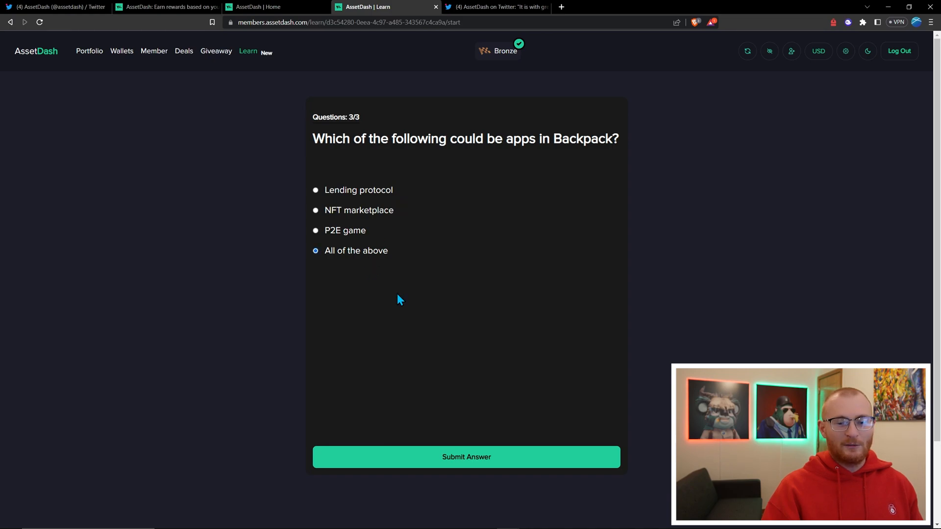
pyautogui.click(467, 457)
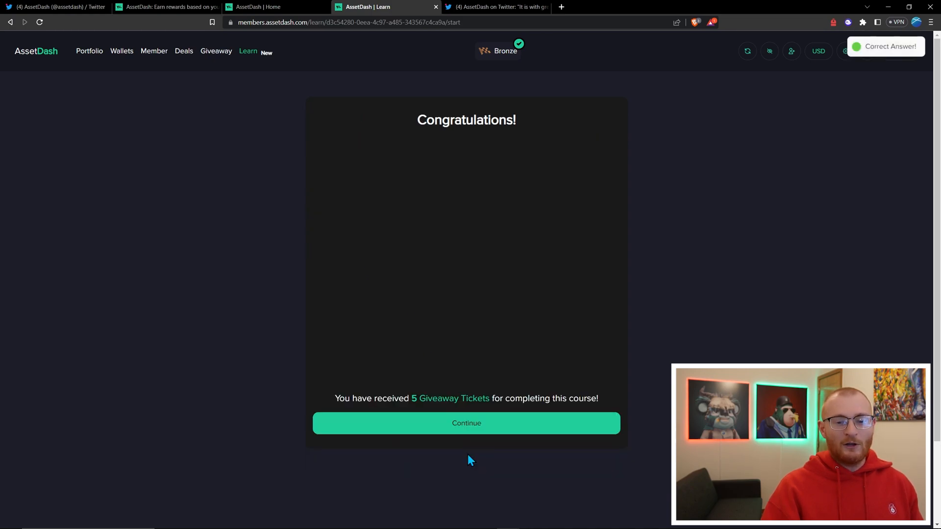
pyautogui.click(467, 423)
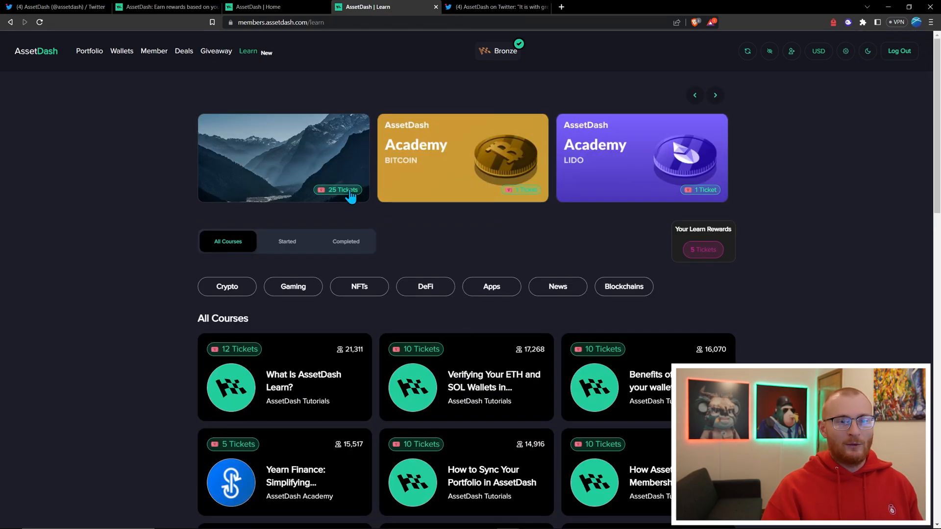
# Step: Claim the DashDrop Giveaway tickets in the Giveaway Center, reaching 8 tickets at 1.35% odds
pyautogui.click(216, 51)
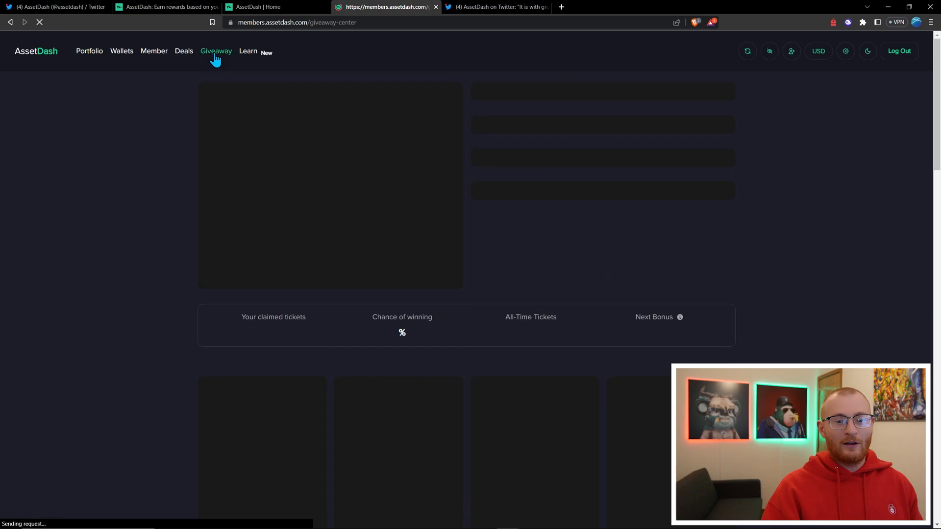
pyautogui.click(216, 51)
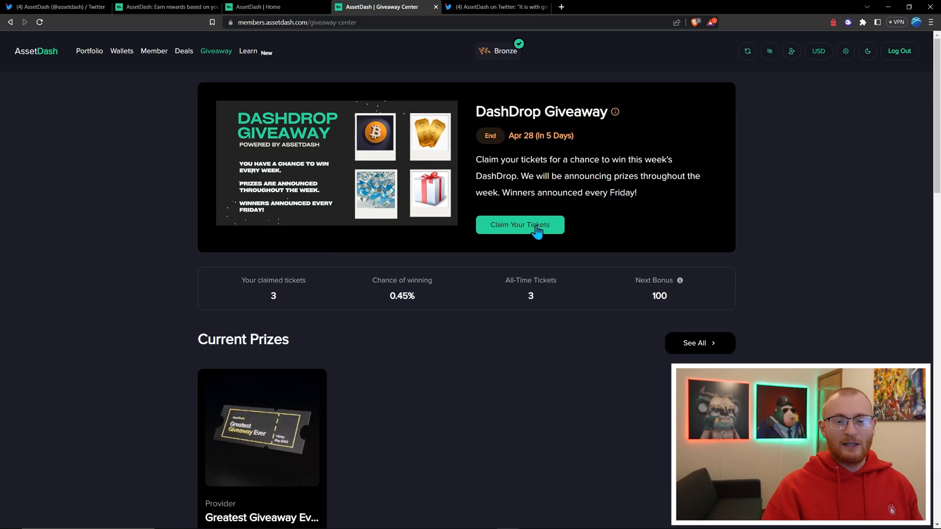
pyautogui.click(519, 224)
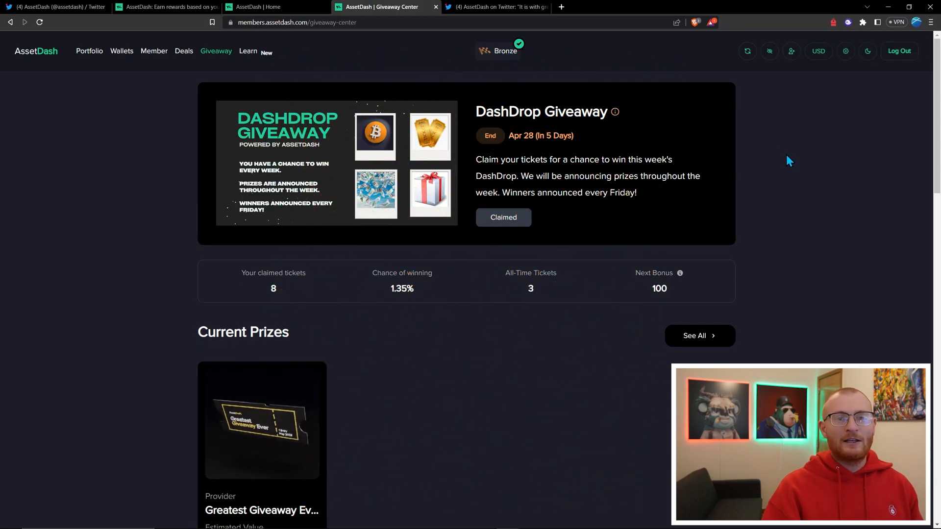
pyautogui.moveTo(818, 51)
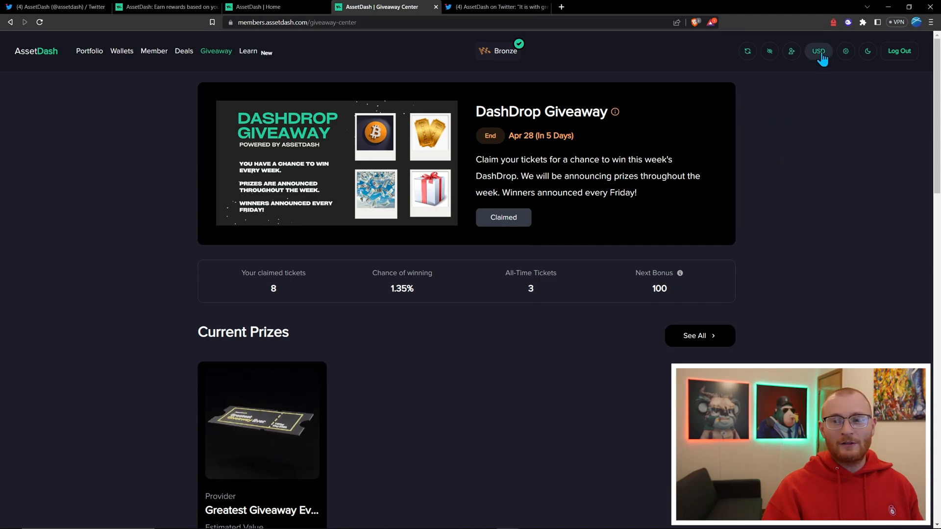
pyautogui.click(817, 51)
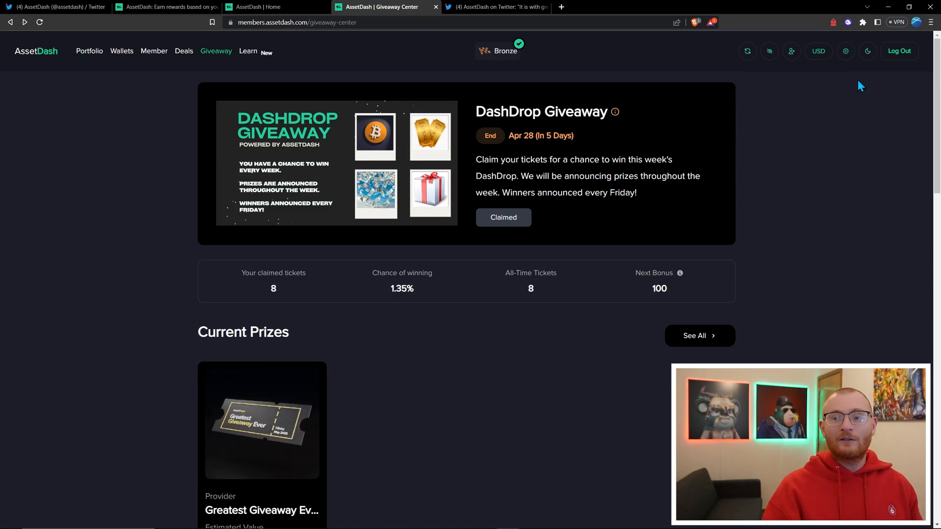
pyautogui.click(867, 51)
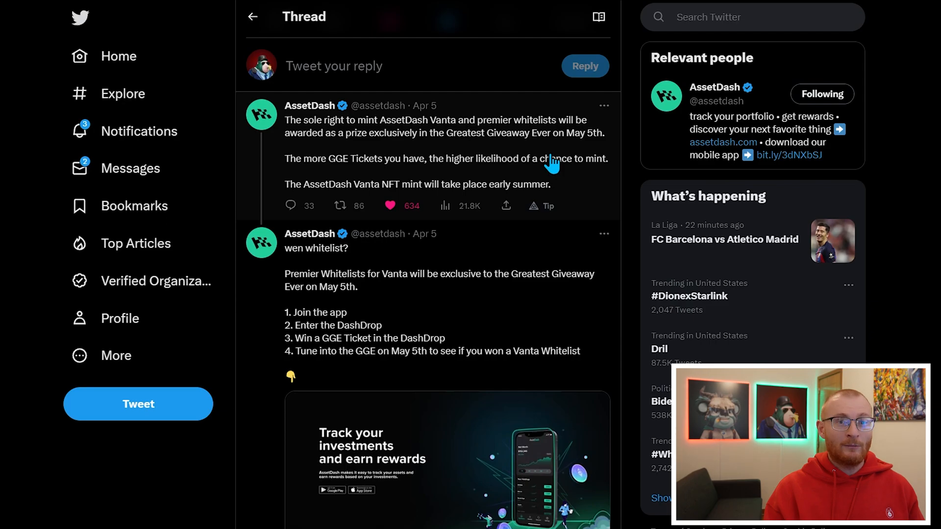
pyautogui.moveTo(506, 137)
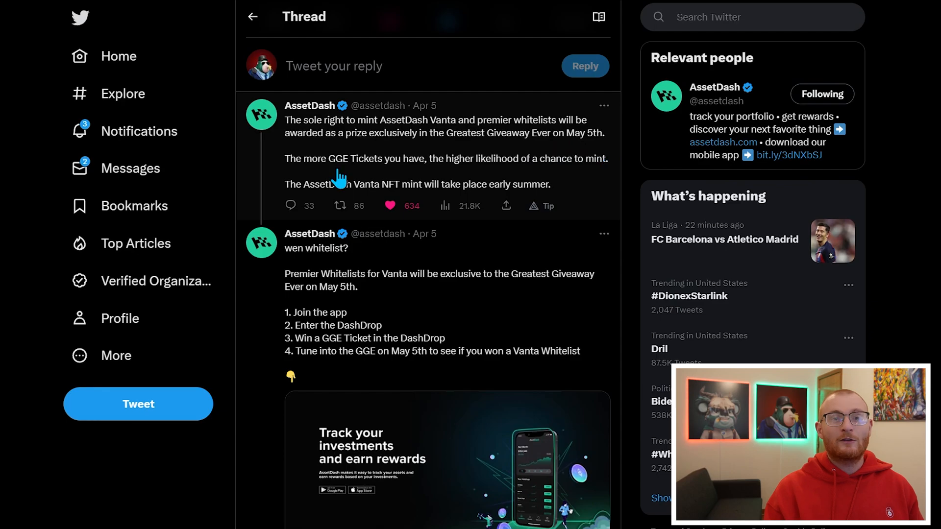
pyautogui.moveTo(421, 167)
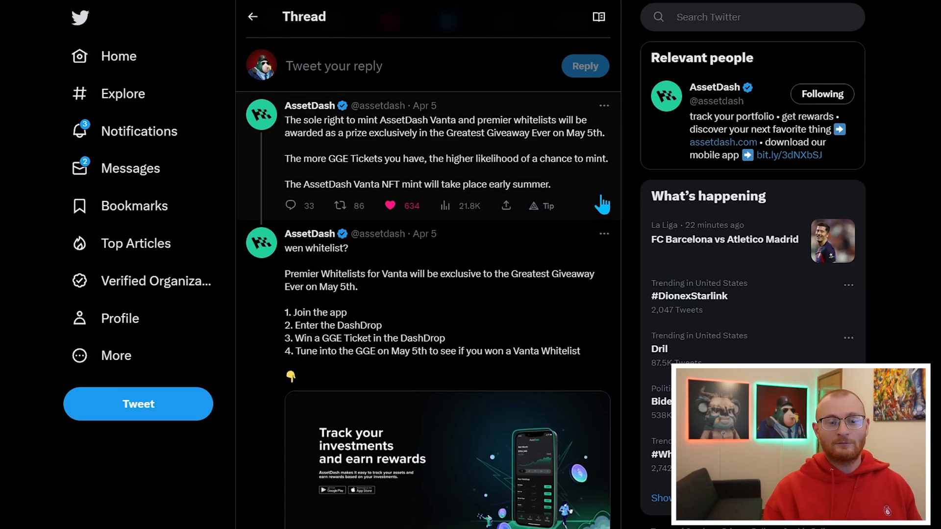
# Step: Return from the Twitter thread to the AssetDash Giveaway Center showing 8 claimed tickets
pyautogui.click(276, 6)
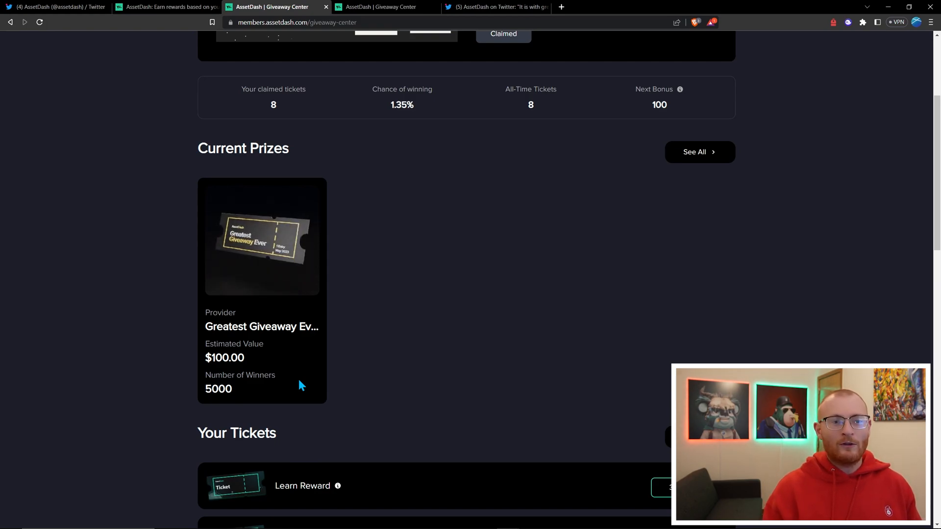
# Step: Show the Learn page's All Courses list with 5 learn reward tickets
pyautogui.click(248, 51)
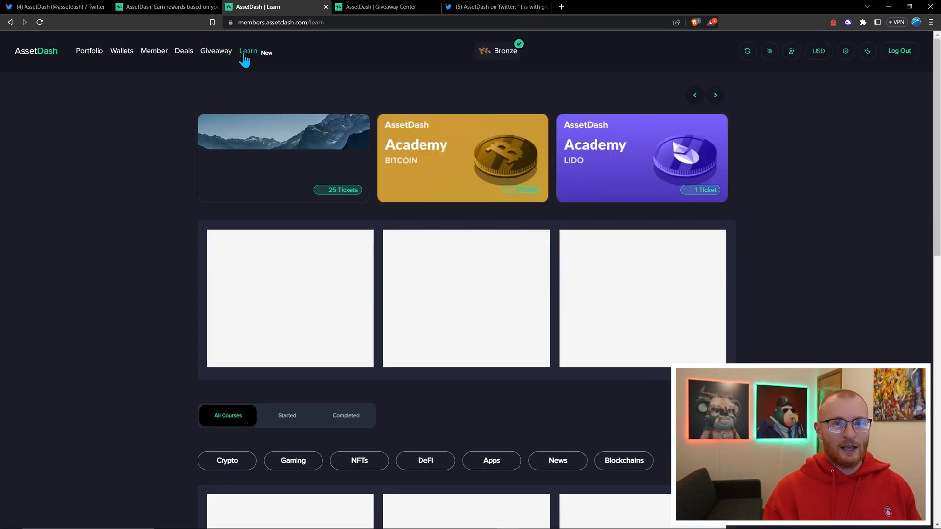
pyautogui.scroll(-3)
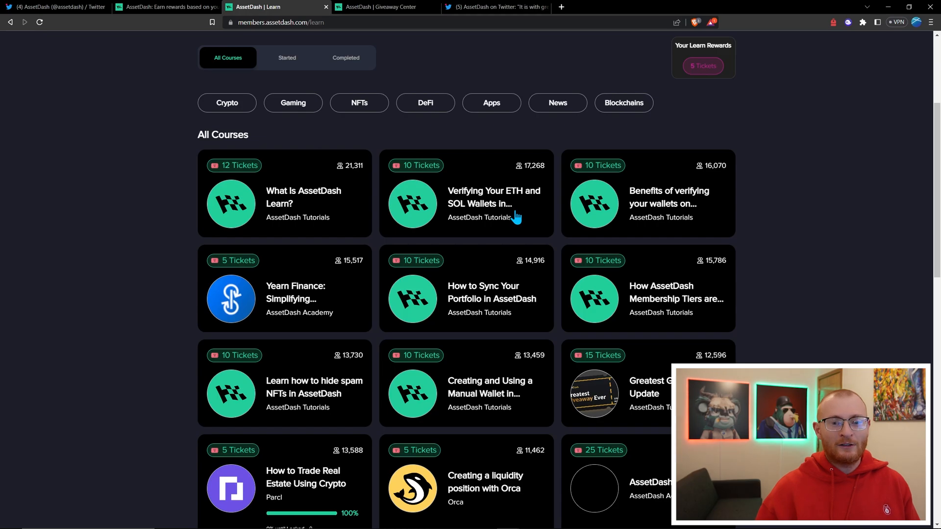
pyautogui.moveTo(500, 189)
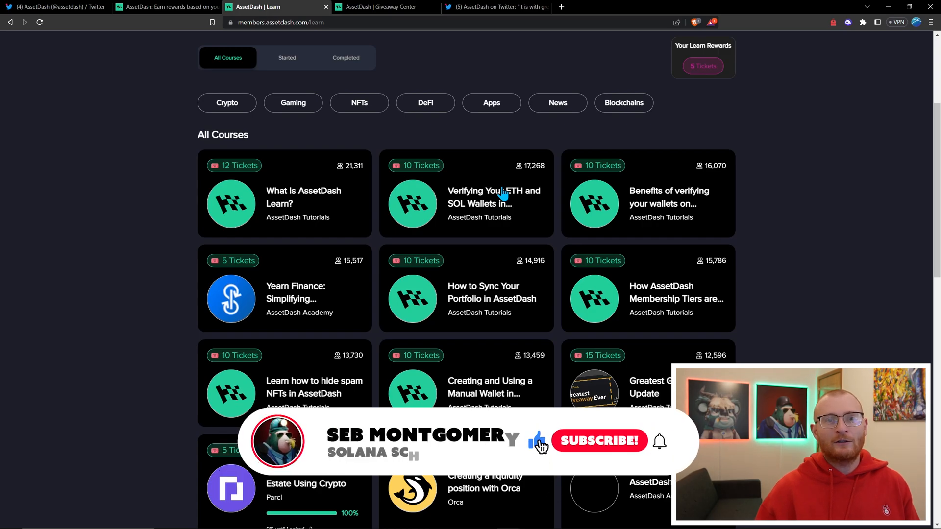
pyautogui.click(597, 440)
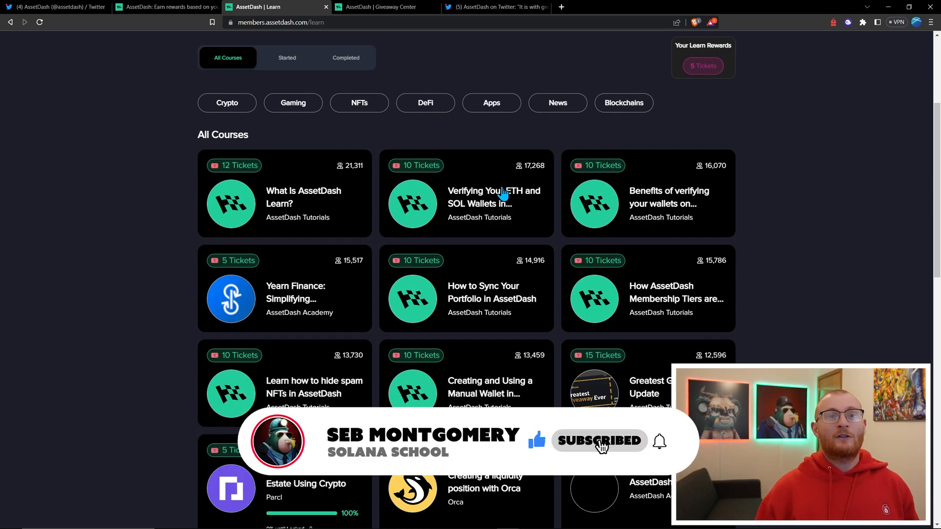